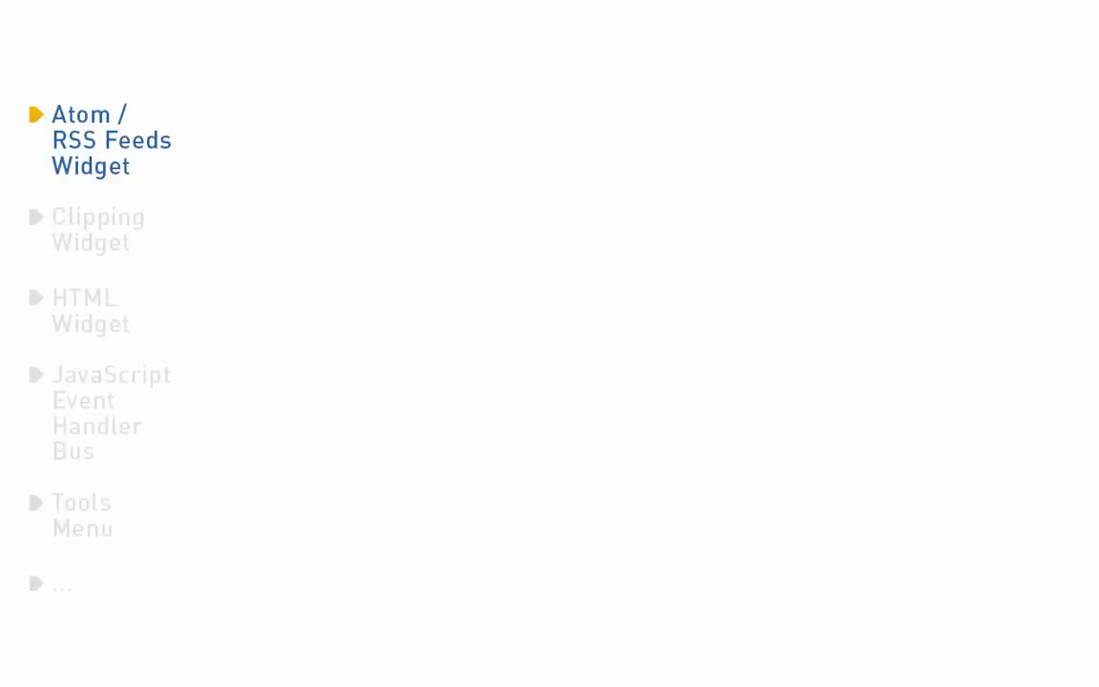
- Step from the RSS Feeds slide through the clipping and HTML widgets to the JavaScript Event Bus slide
left_click(97, 229)
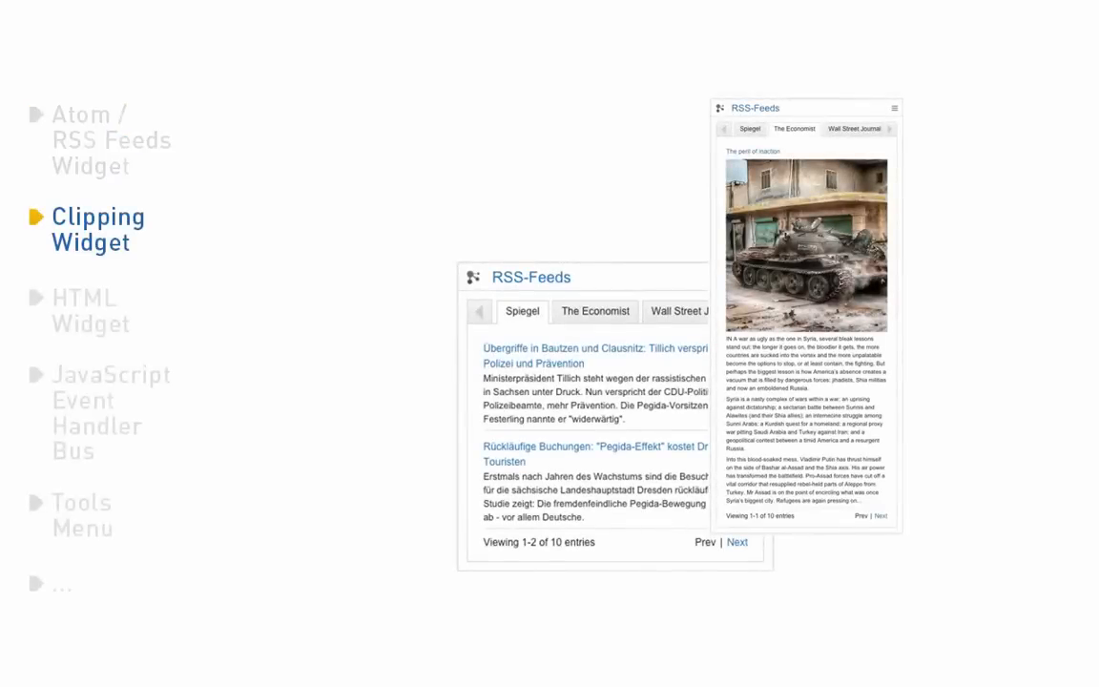
left_click(84, 309)
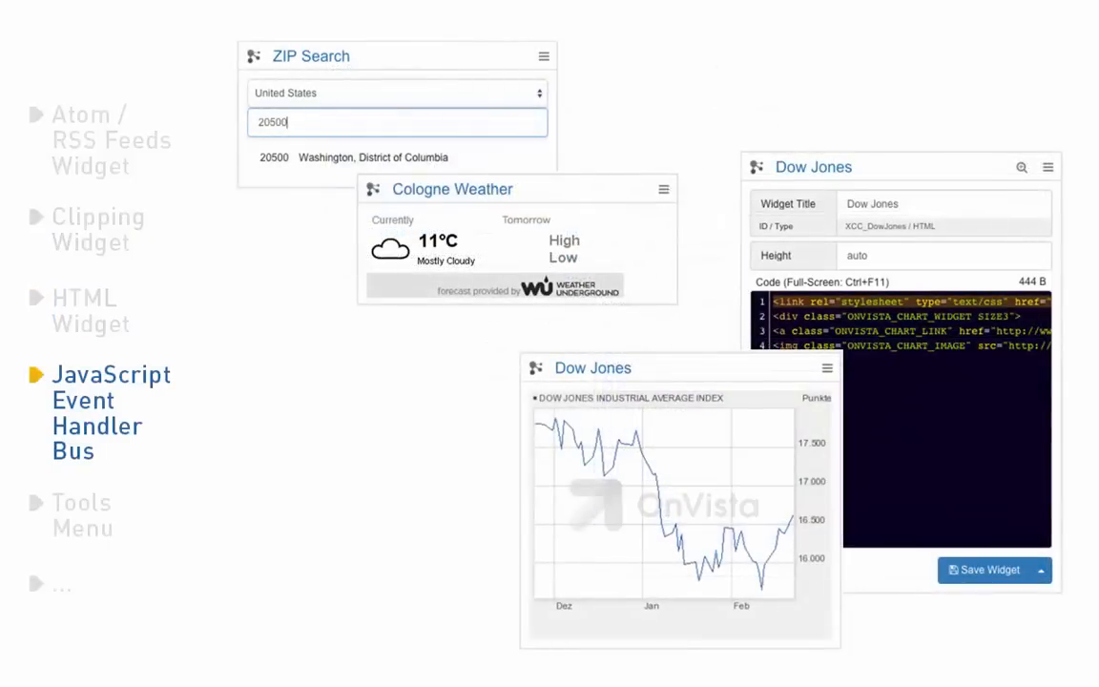
left_click(82, 502)
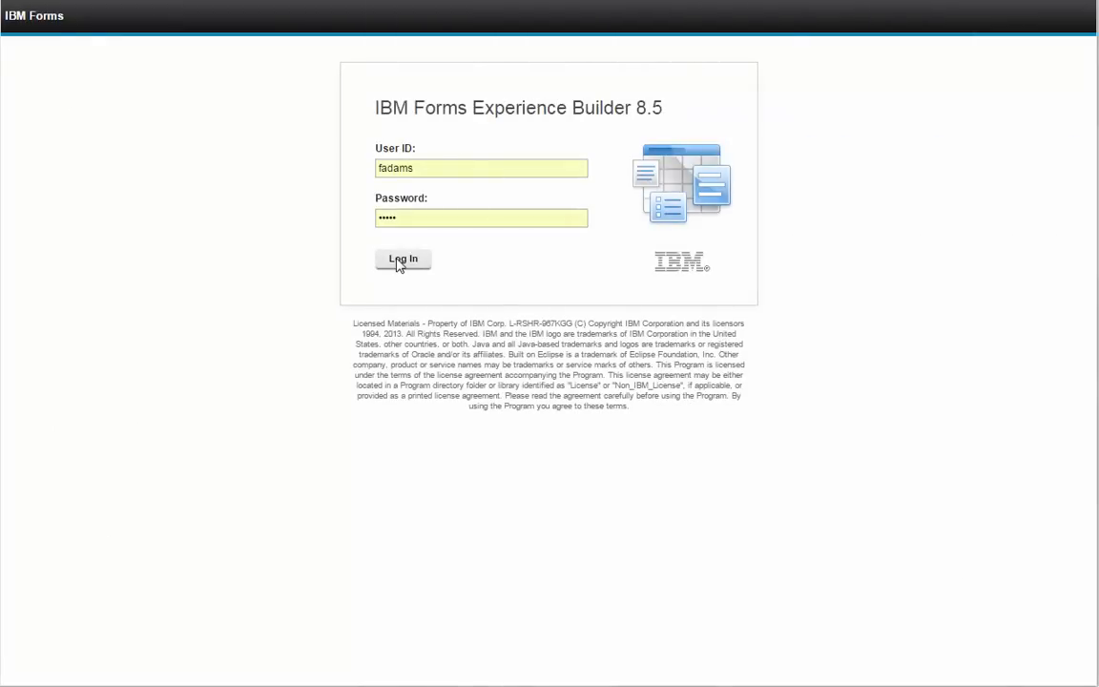
- Log in and open the Jobposting application for editing from Manage Applications
left_click(401, 260)
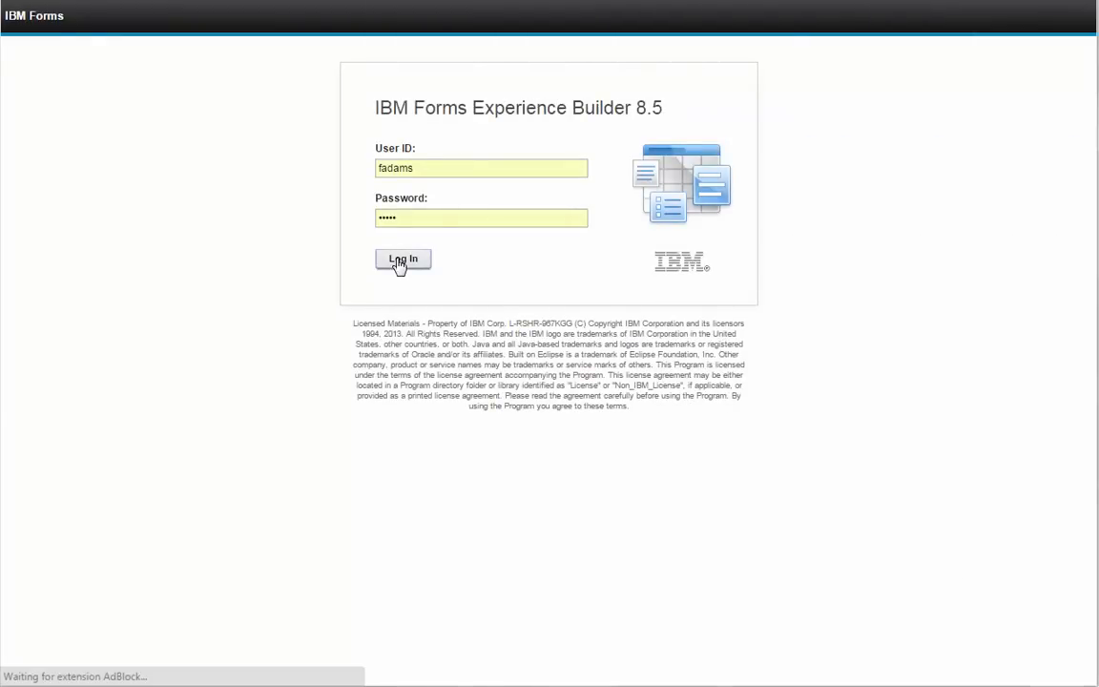
left_click(400, 259)
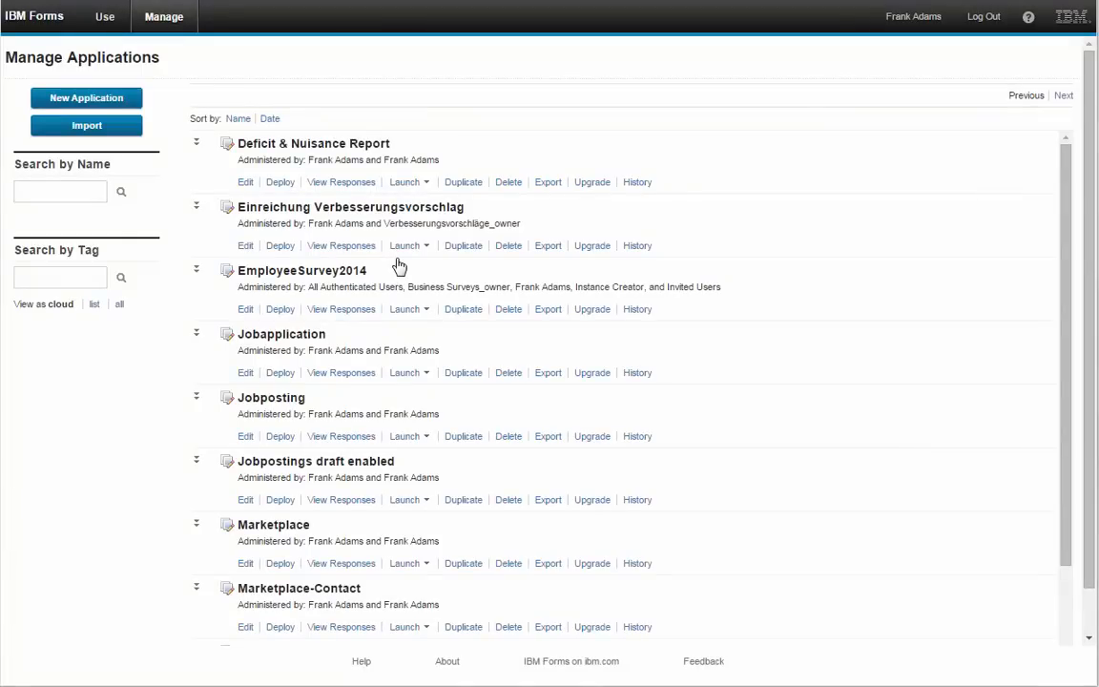
mouse_move(401, 265)
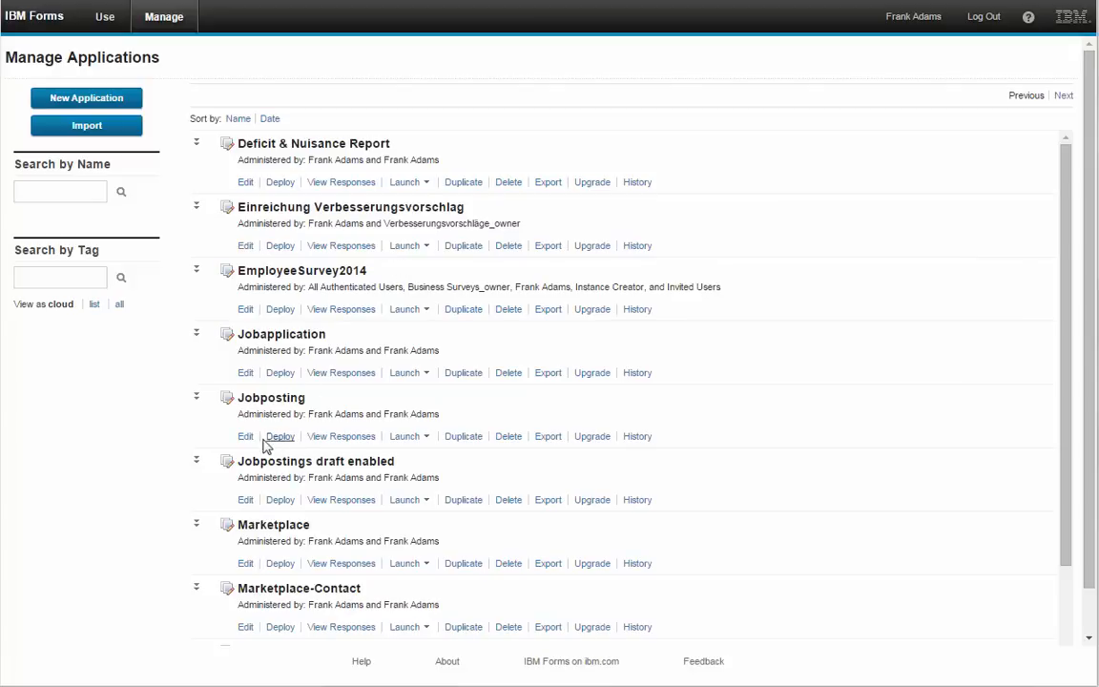
left_click(244, 435)
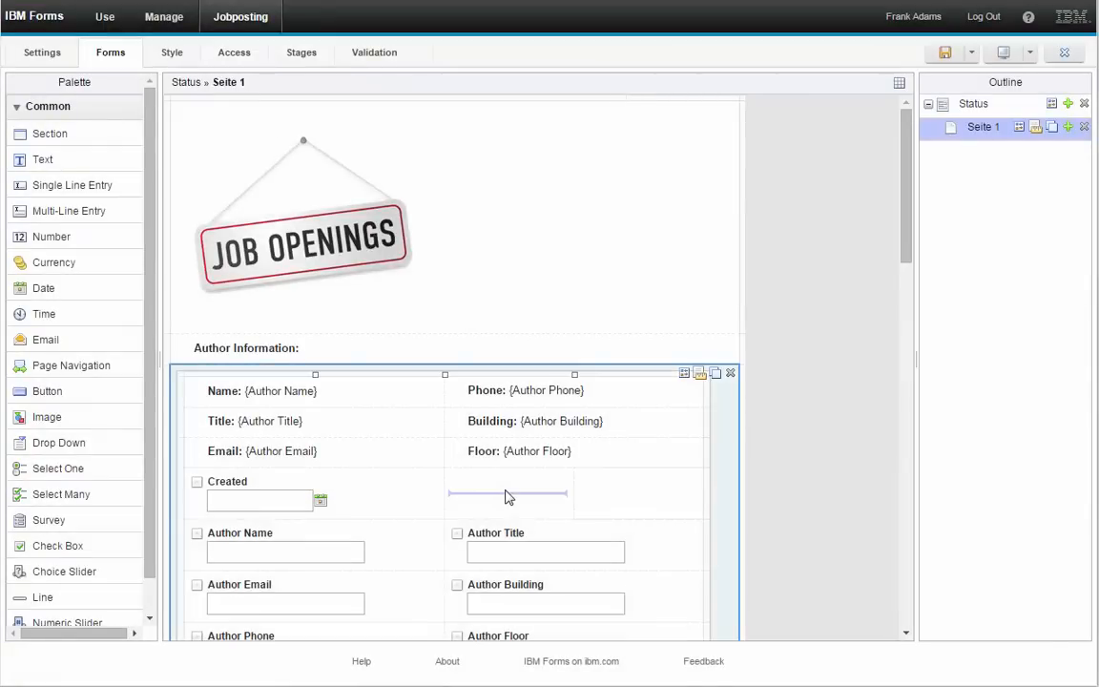
- Drag a Date item into the cell beside Created and confirm its properties unchanged
left_click_drag(42, 286, 508, 500)
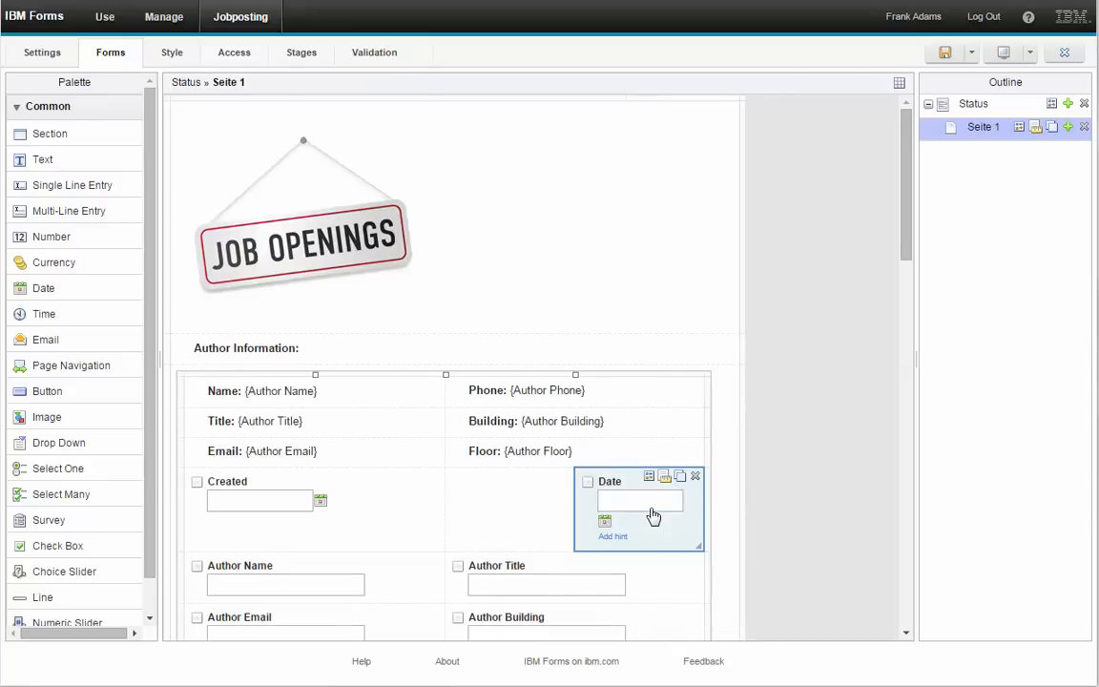
mouse_move(649, 477)
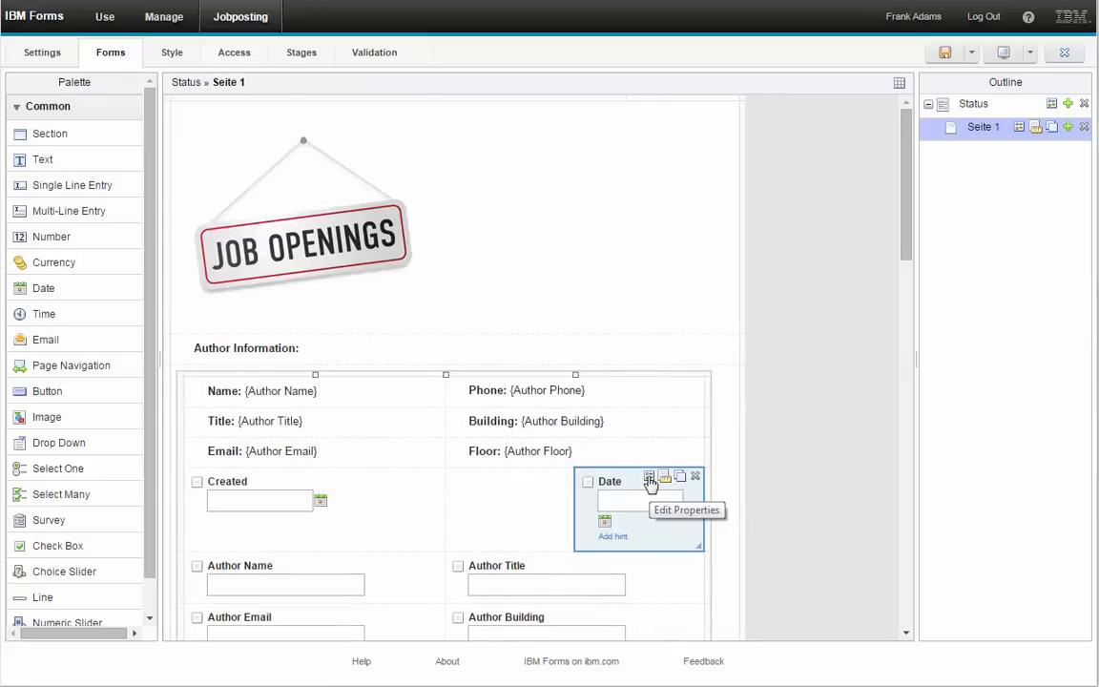
left_click(649, 477)
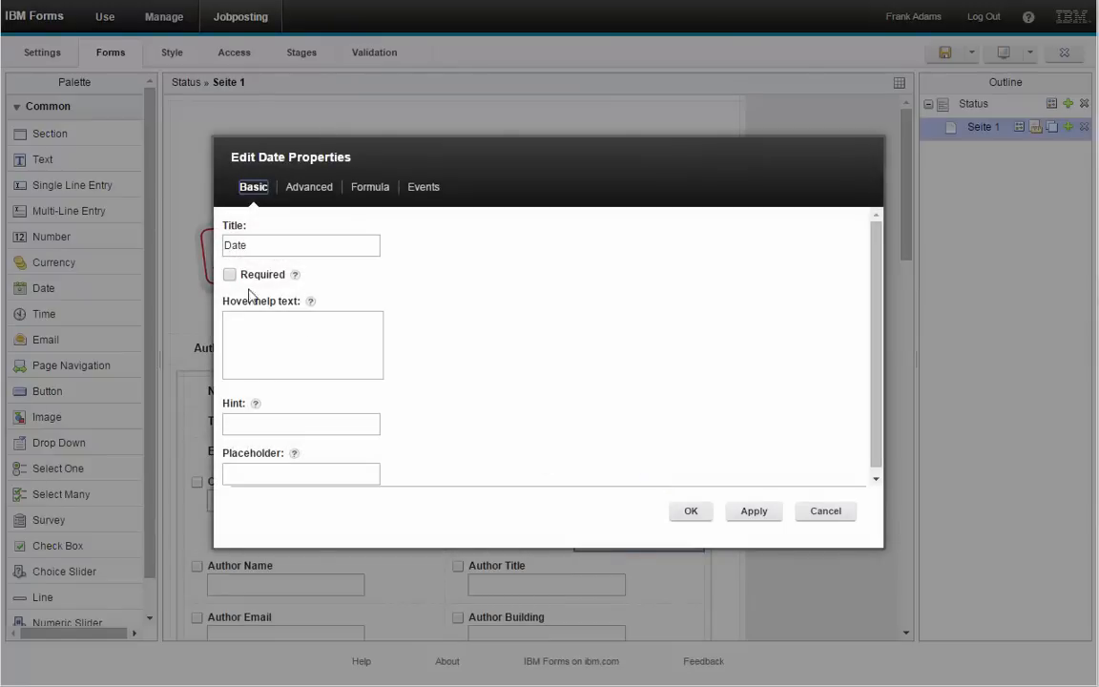
left_click(690, 511)
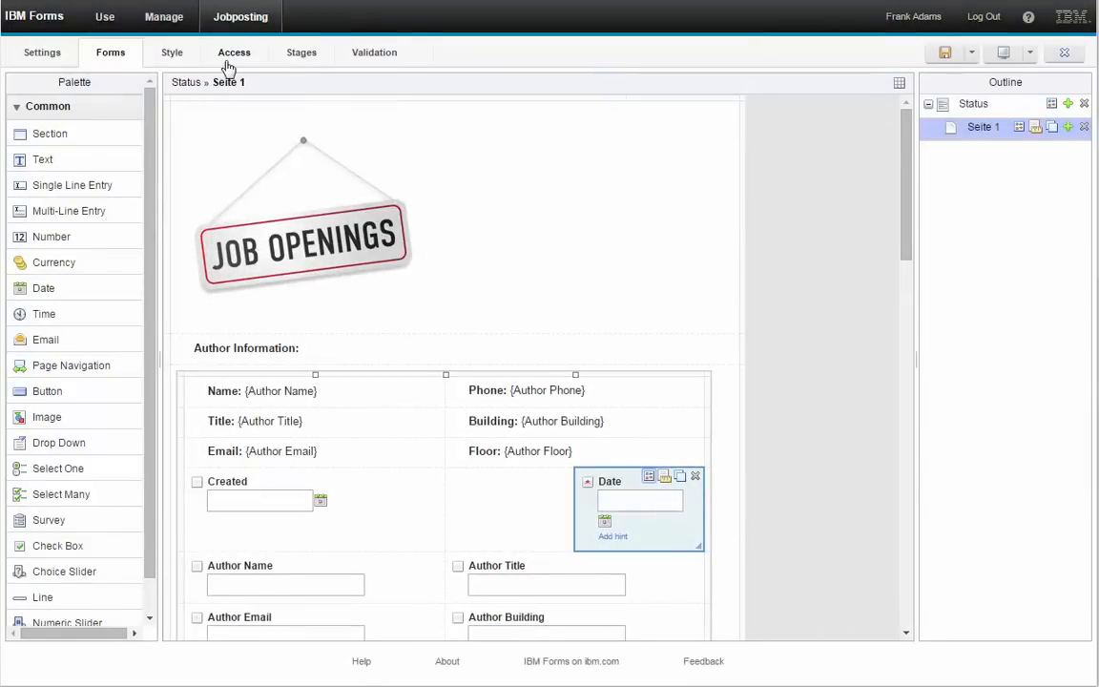
- Review the Access permissions for the Start and Approval Required stages
left_click(232, 54)
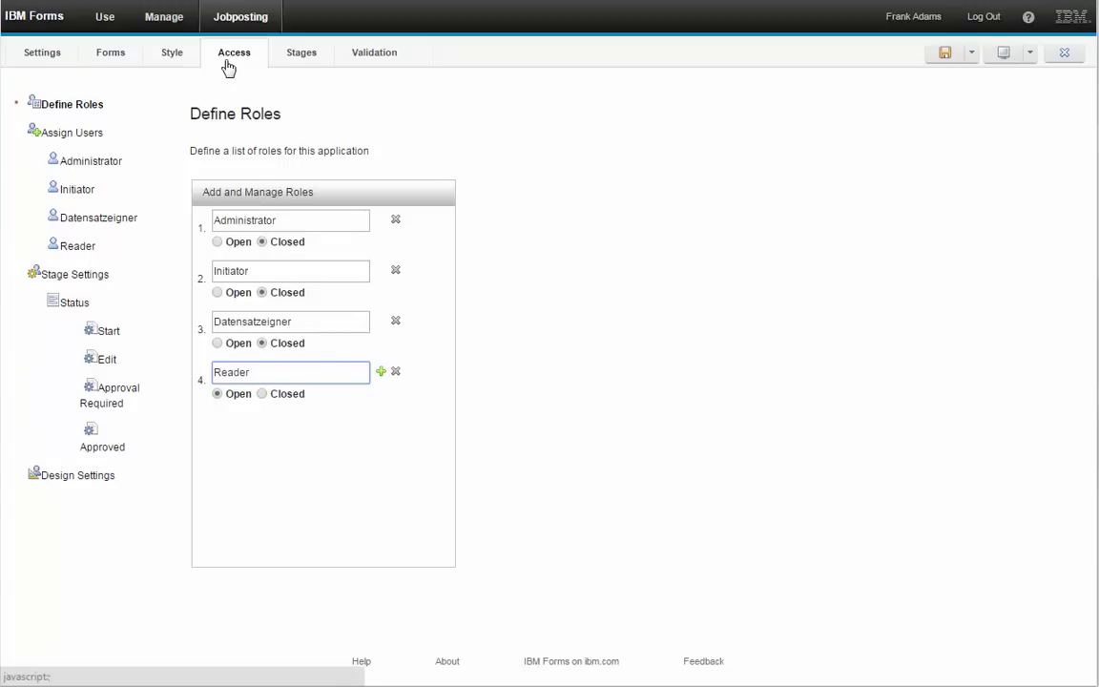
left_click(111, 330)
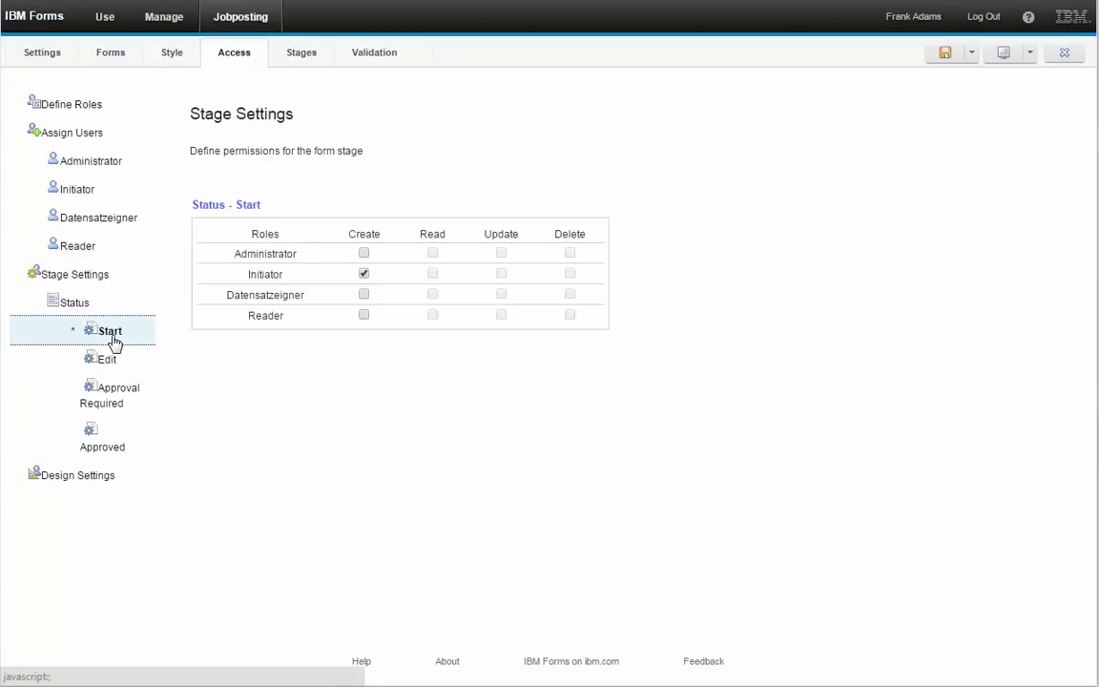
left_click(118, 387)
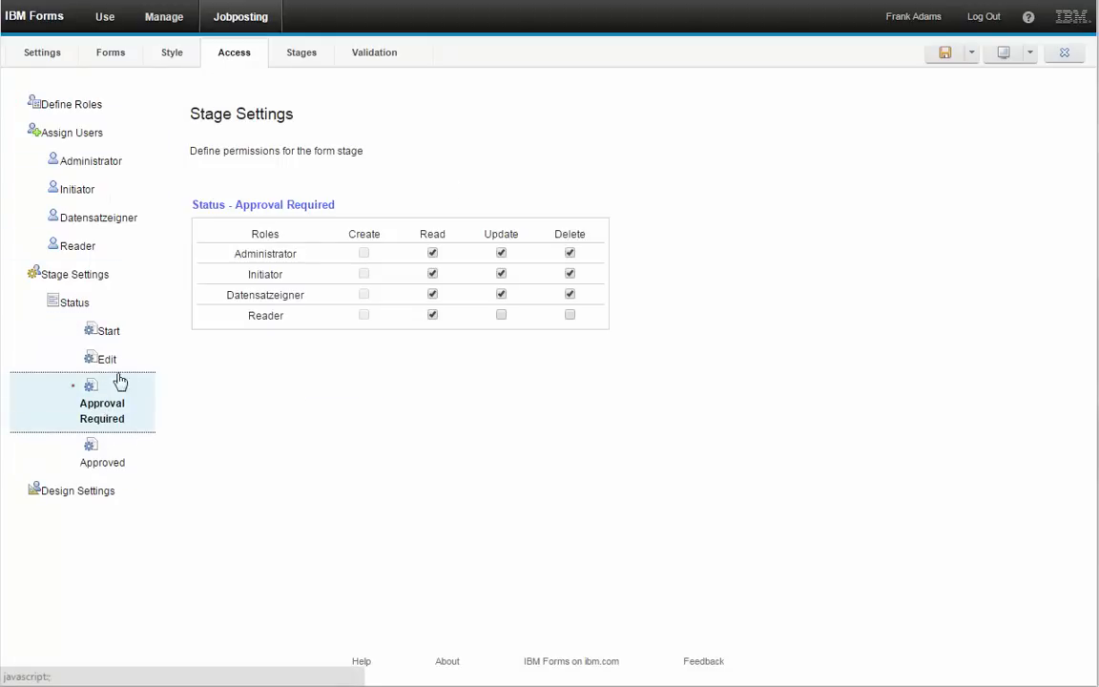
- Expand the Approval Required stage's actions and look at where Save leads, without changing it
left_click(301, 54)
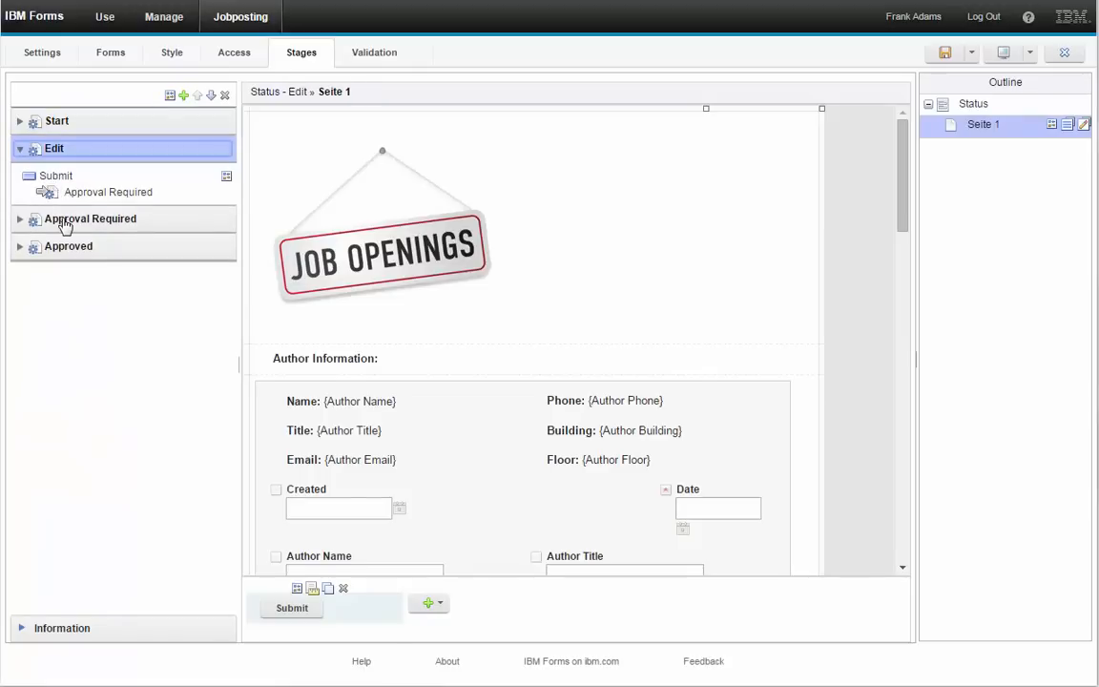
left_click(92, 217)
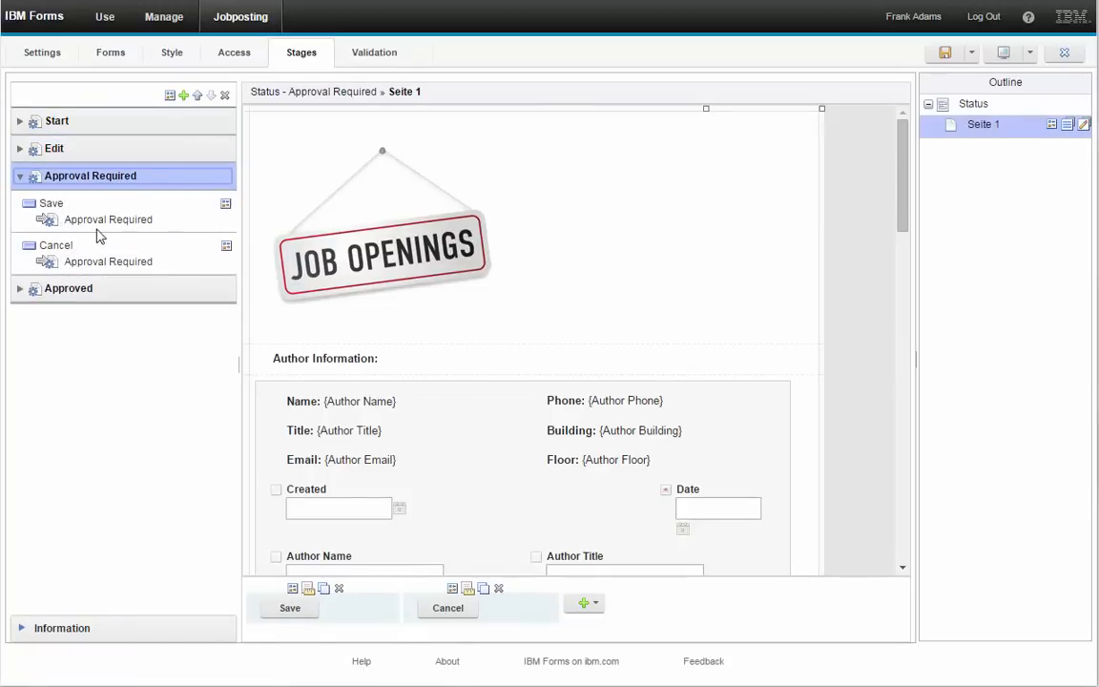
left_click(107, 219)
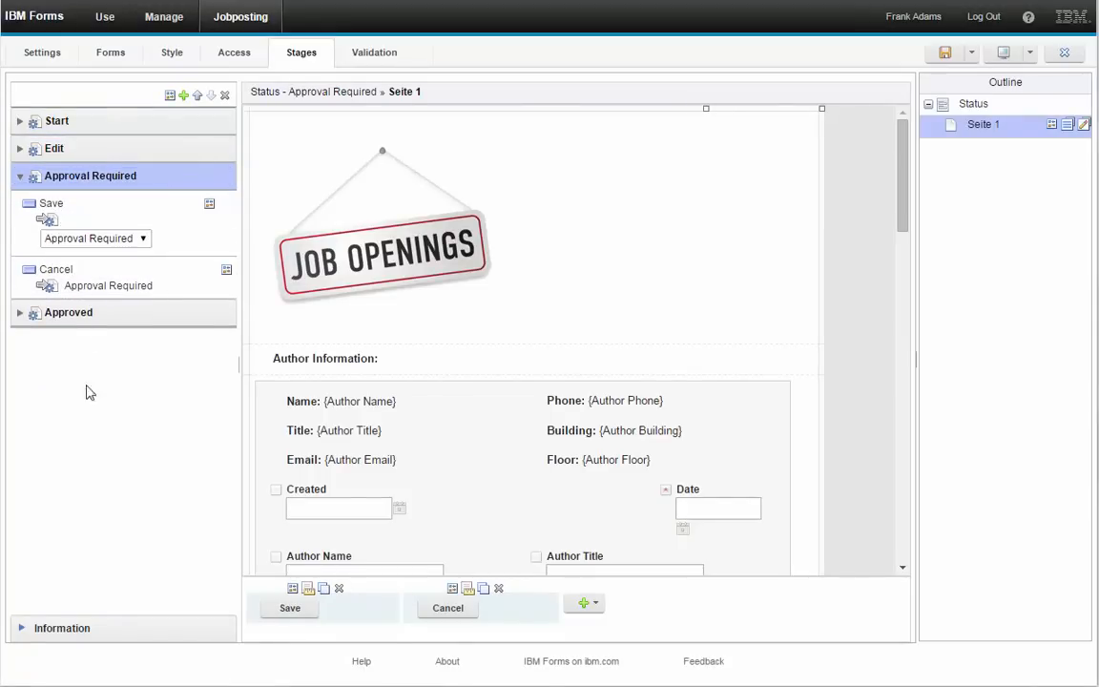
left_click(164, 16)
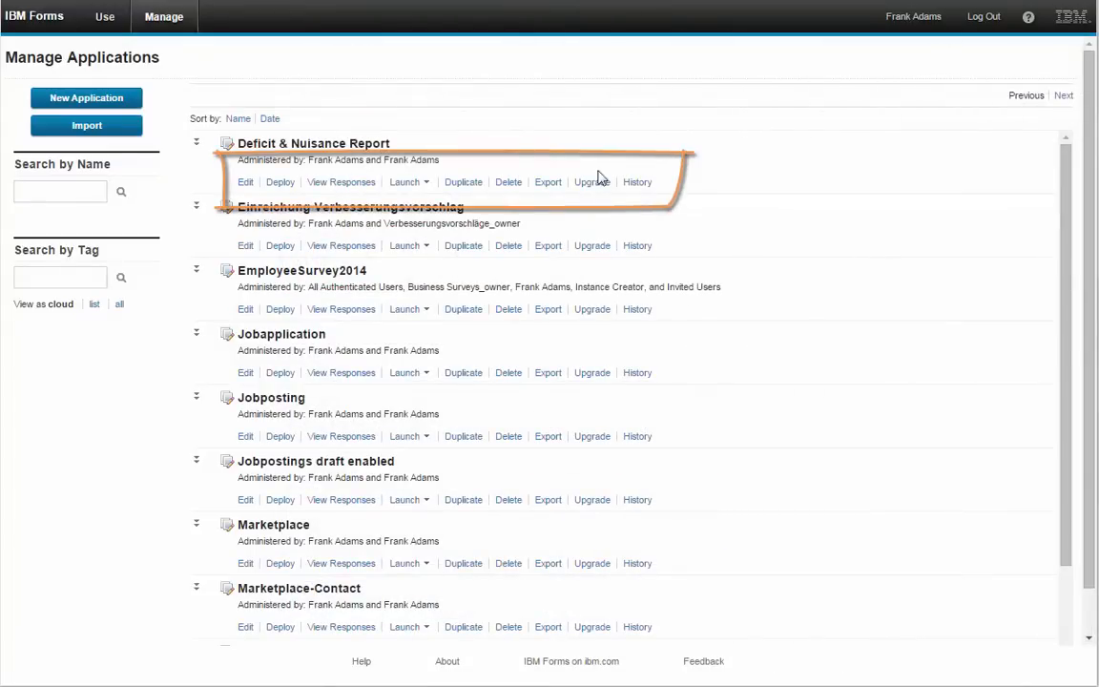
- Save the IFrame widget with its form URL and go to the Deficit & Nuisance Report page
left_click(105, 17)
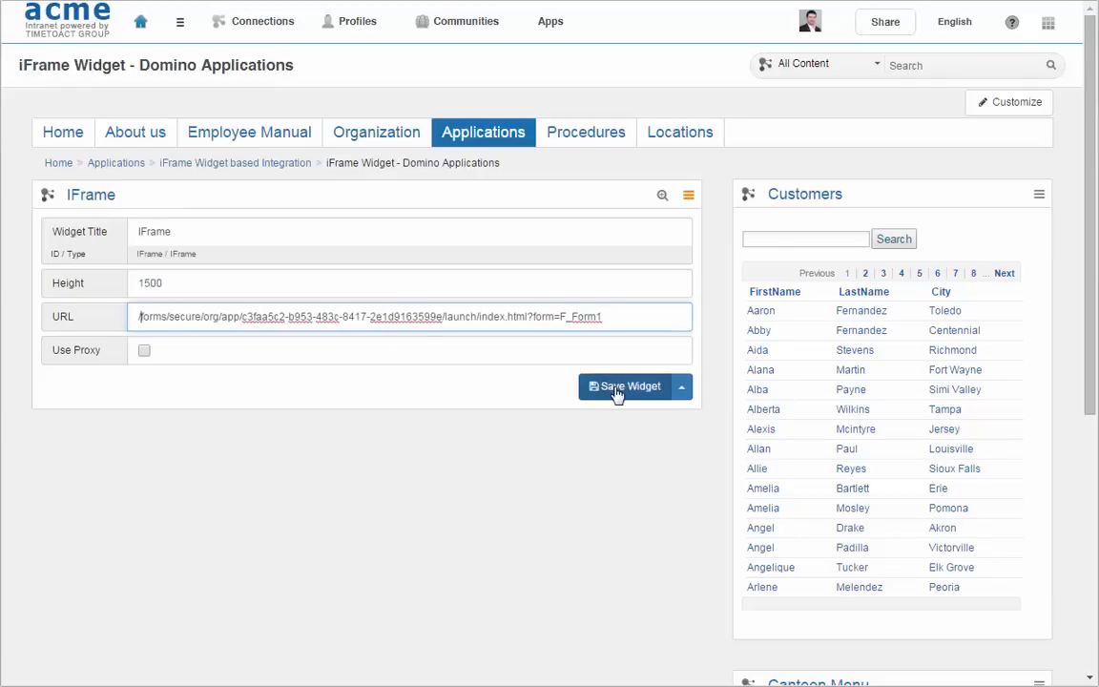
left_click(628, 385)
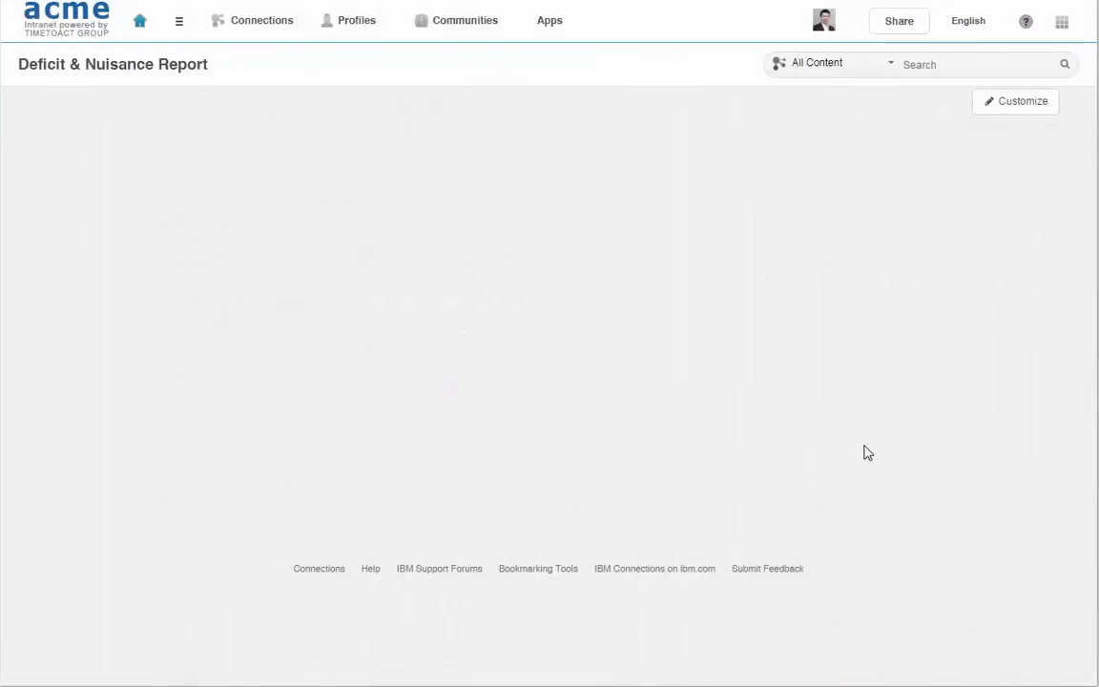
- Create a form widget with ID DeficitAndNuisanceReport in customize mode and finish customizing
left_click(1015, 101)
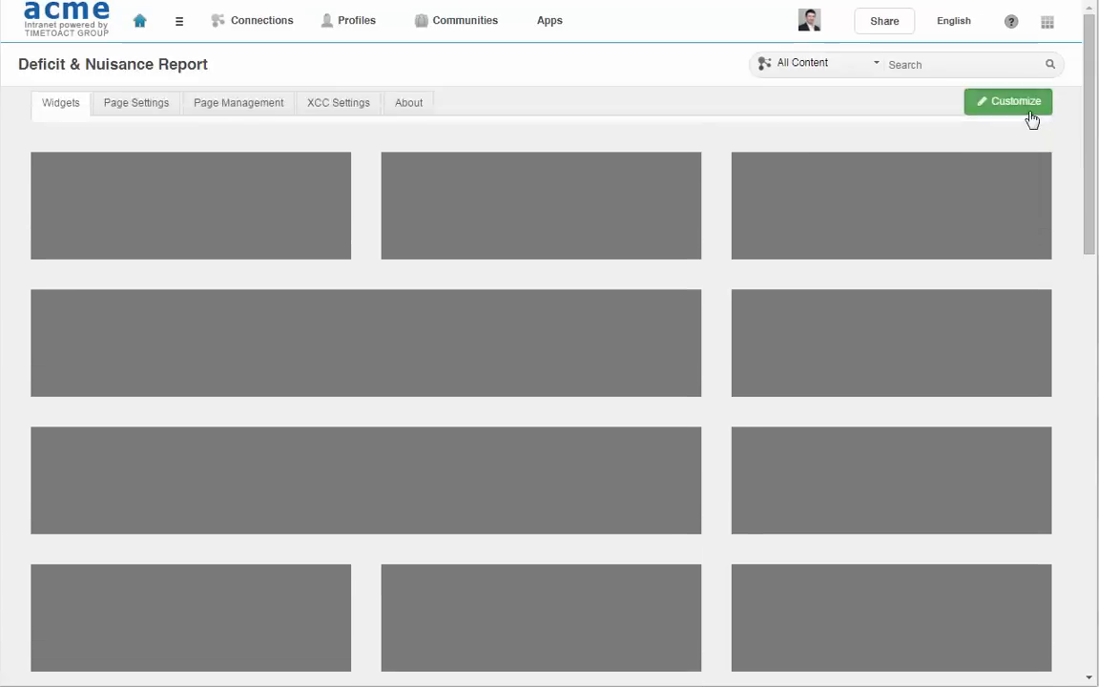
left_click(1007, 101)
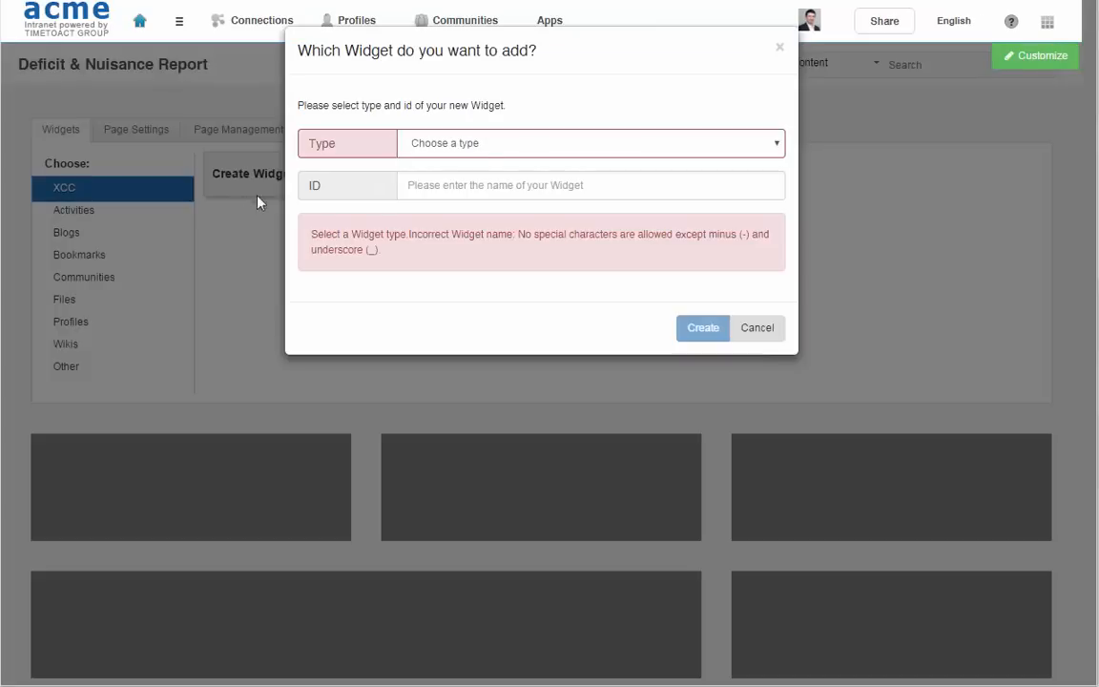
left_click(592, 141)
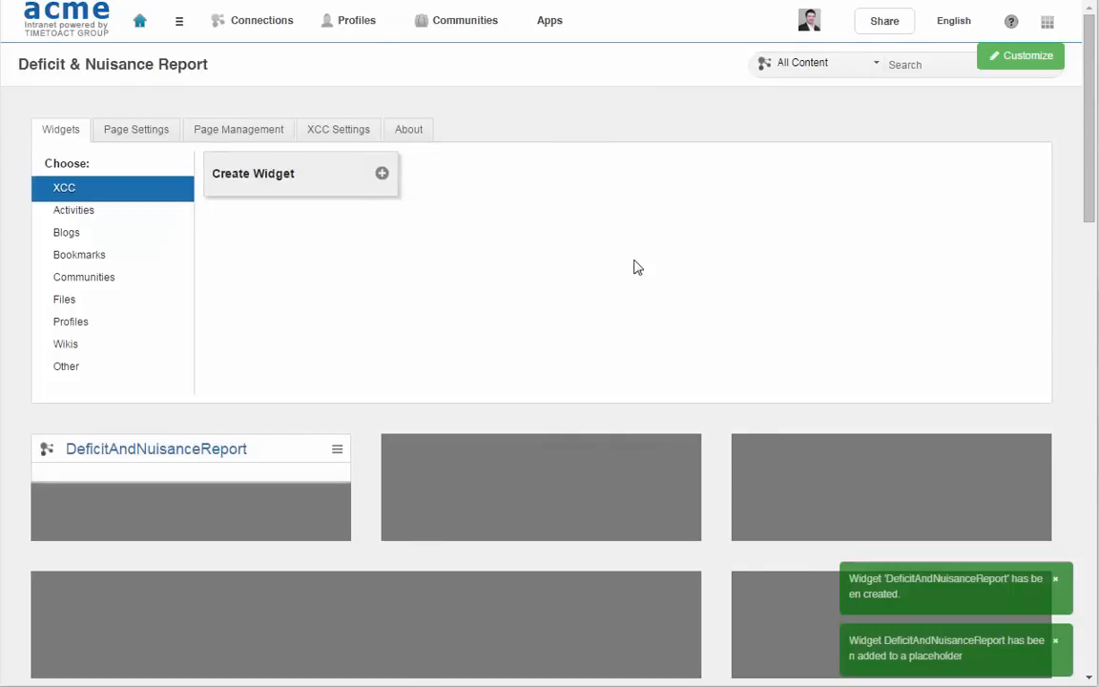
left_click(1018, 55)
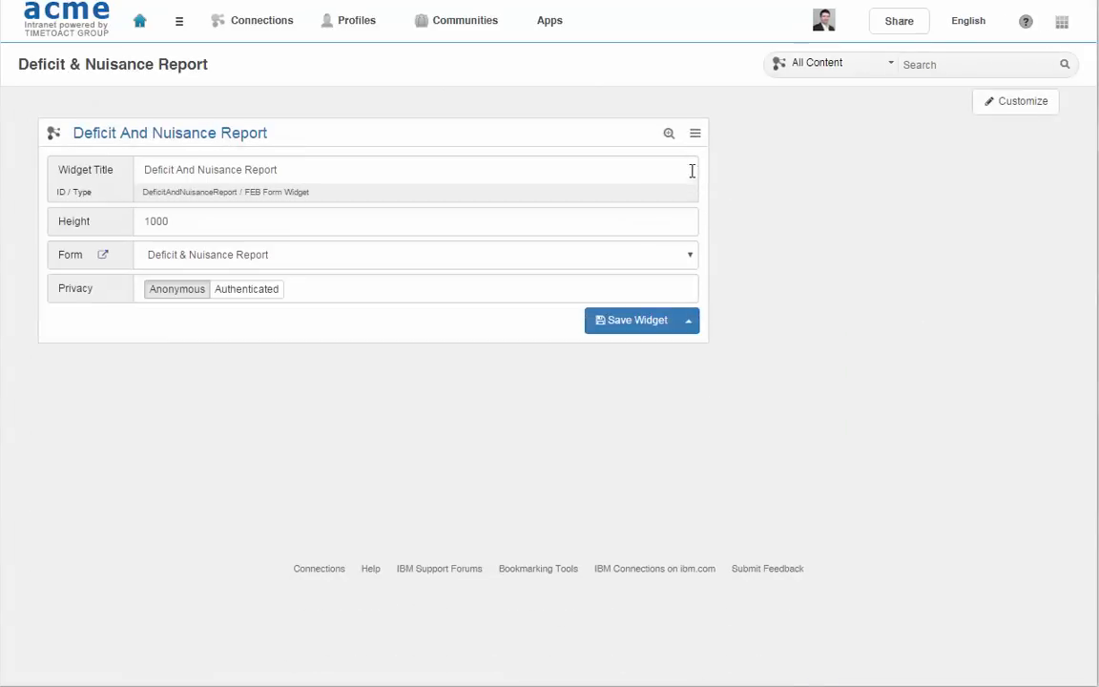
- Select the Deficit & Nuisance Report form with Anonymous privacy and save the widget
left_click(688, 256)
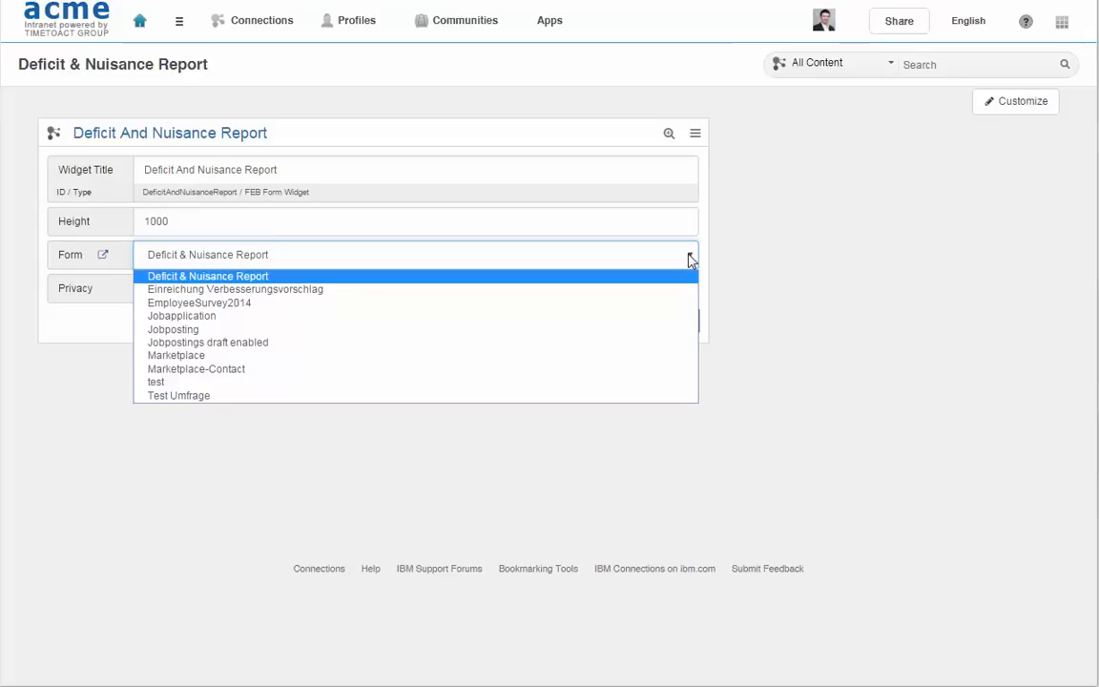
mouse_move(584, 282)
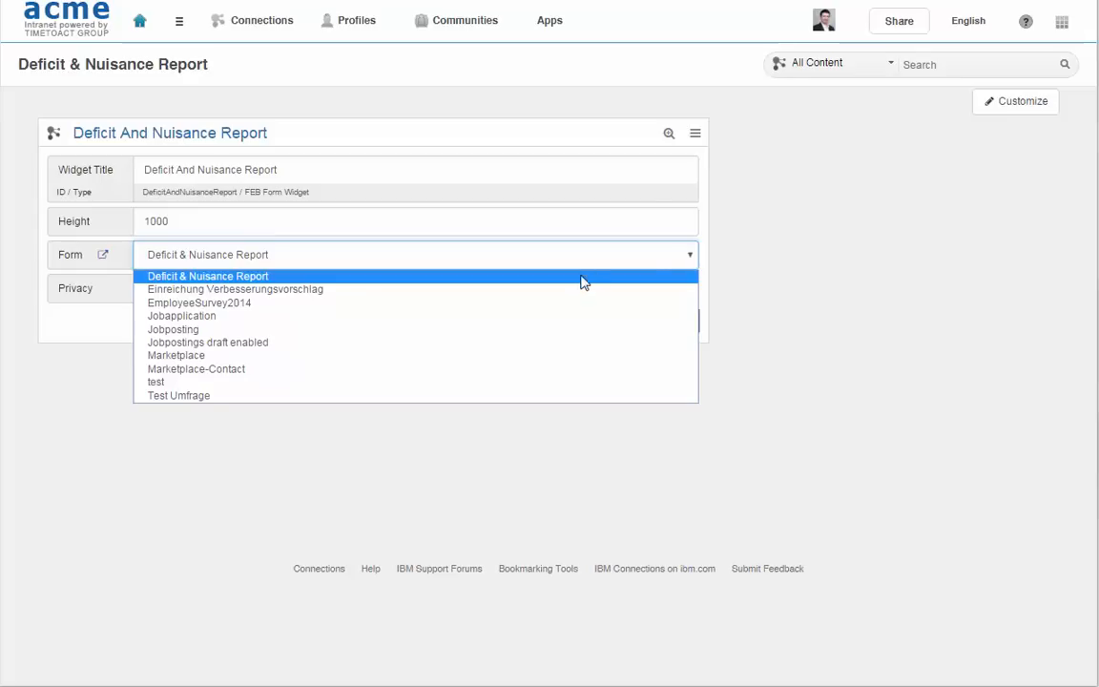
left_click(206, 274)
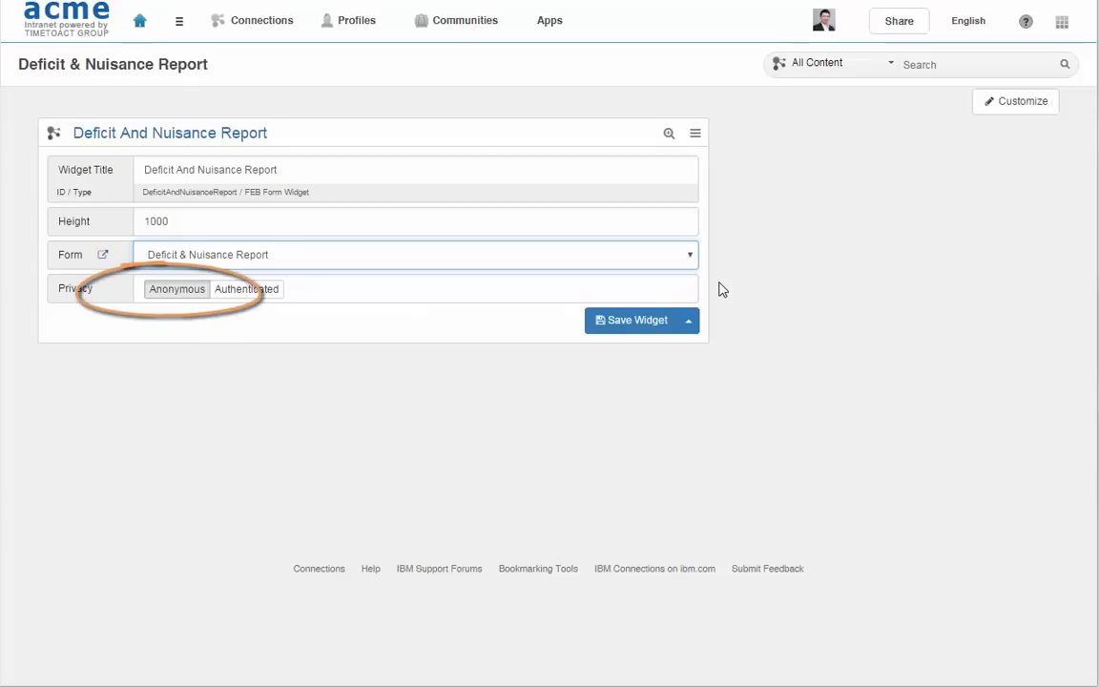
left_click(637, 320)
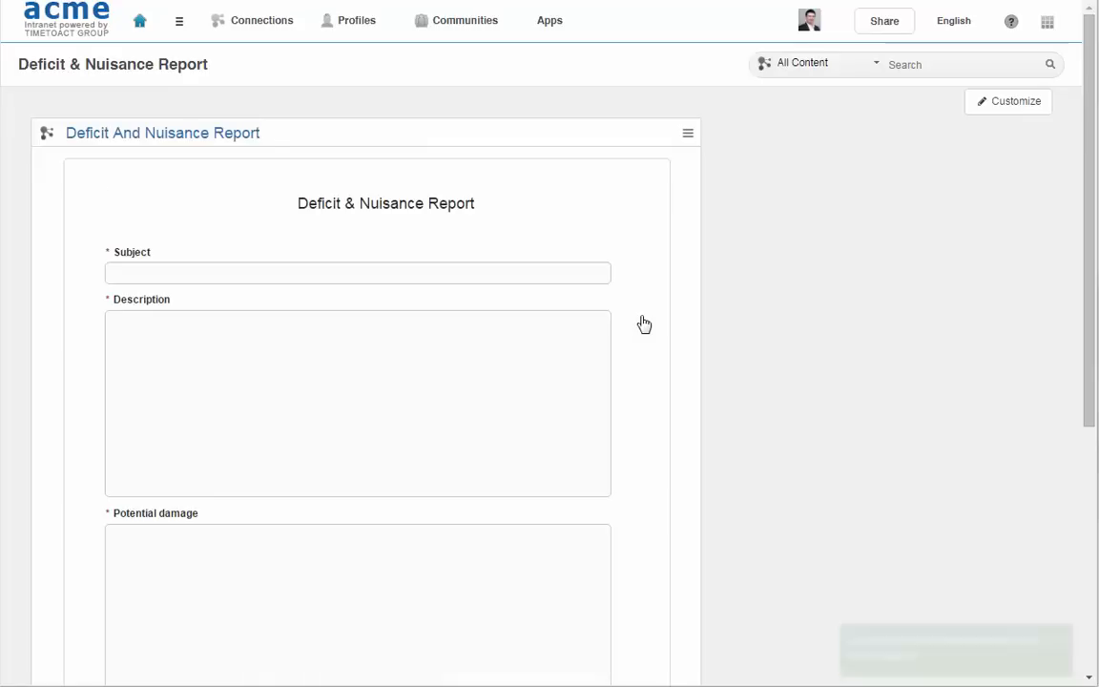
scroll("down", 3)
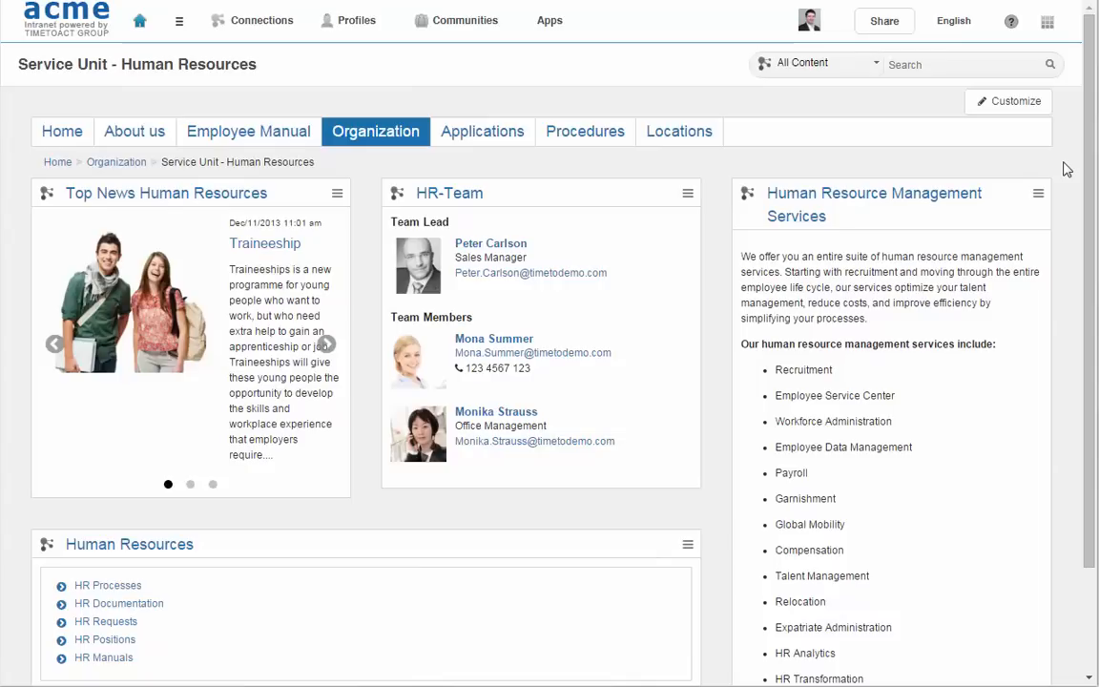
- Create a FEB Form widget with ID CreateOpenPositions on the Human Resources page
left_click(1007, 101)
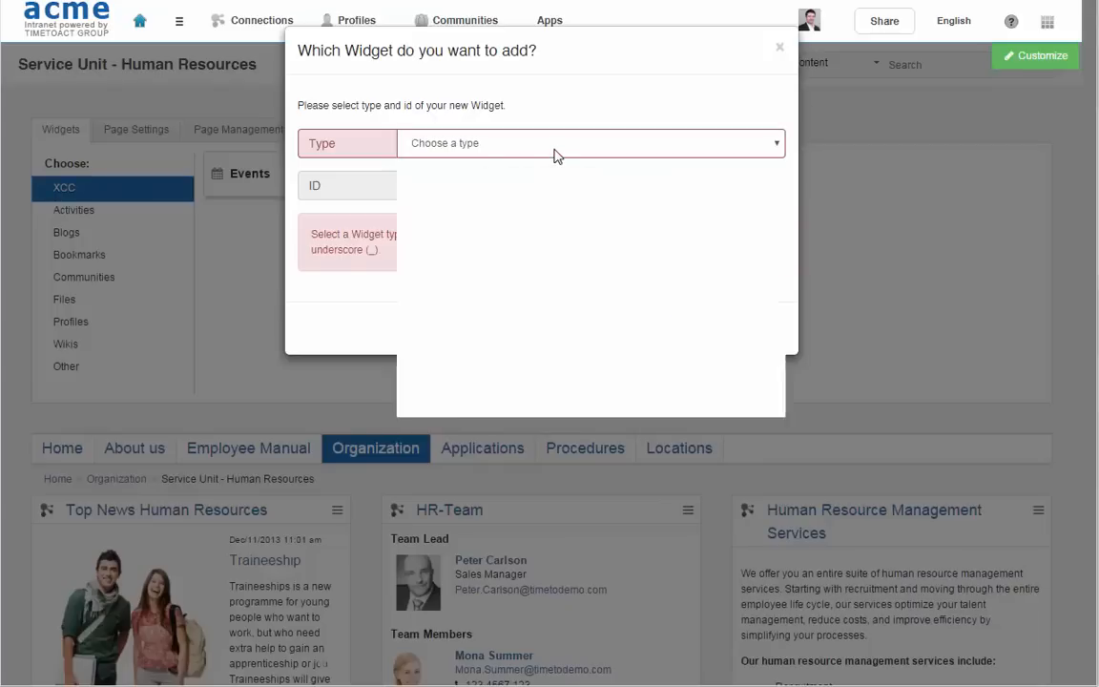
left_click(590, 143)
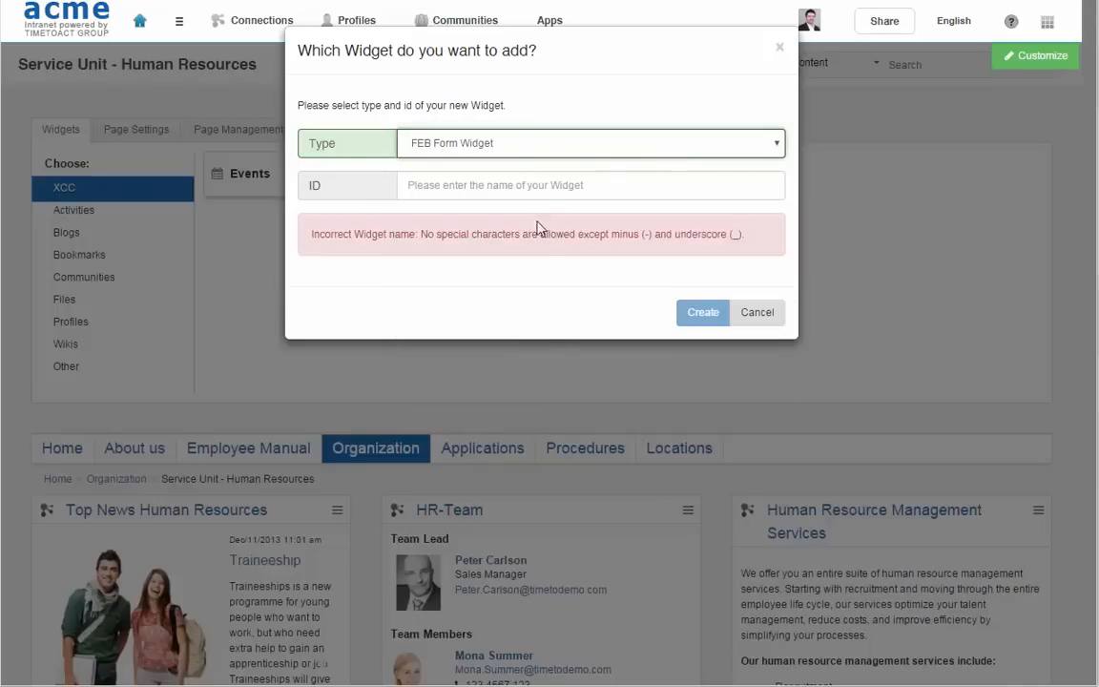
type("CreateOpenPositions")
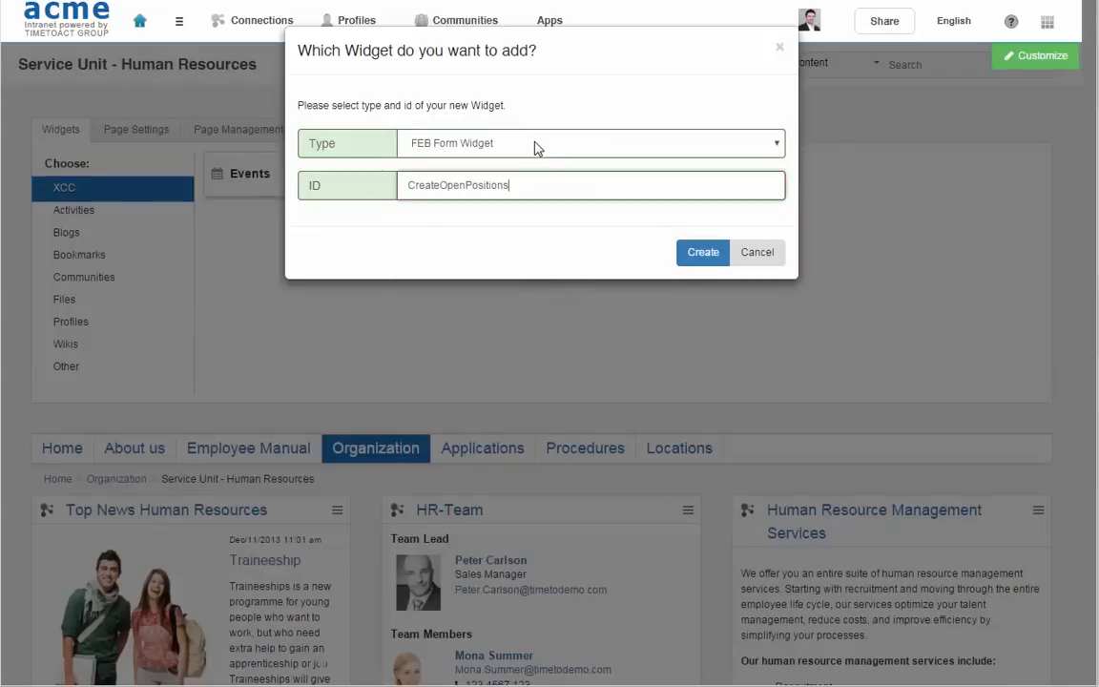
left_click(702, 252)
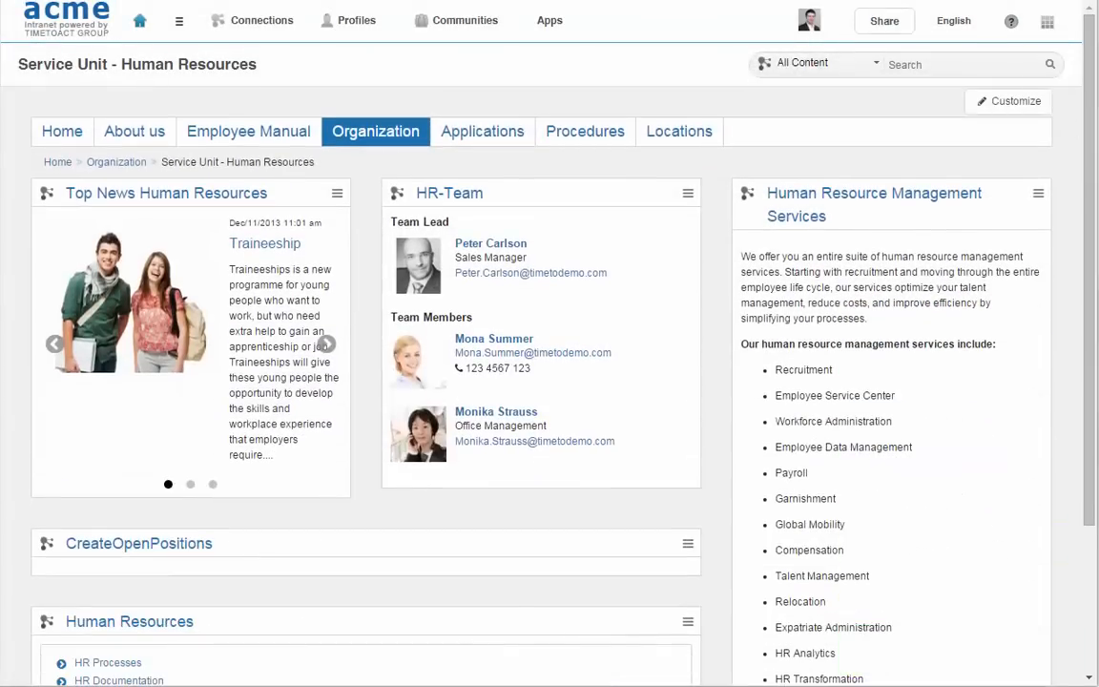
- Set the widget to the Jobposting form with Authenticated privacy and save it
left_click(687, 422)
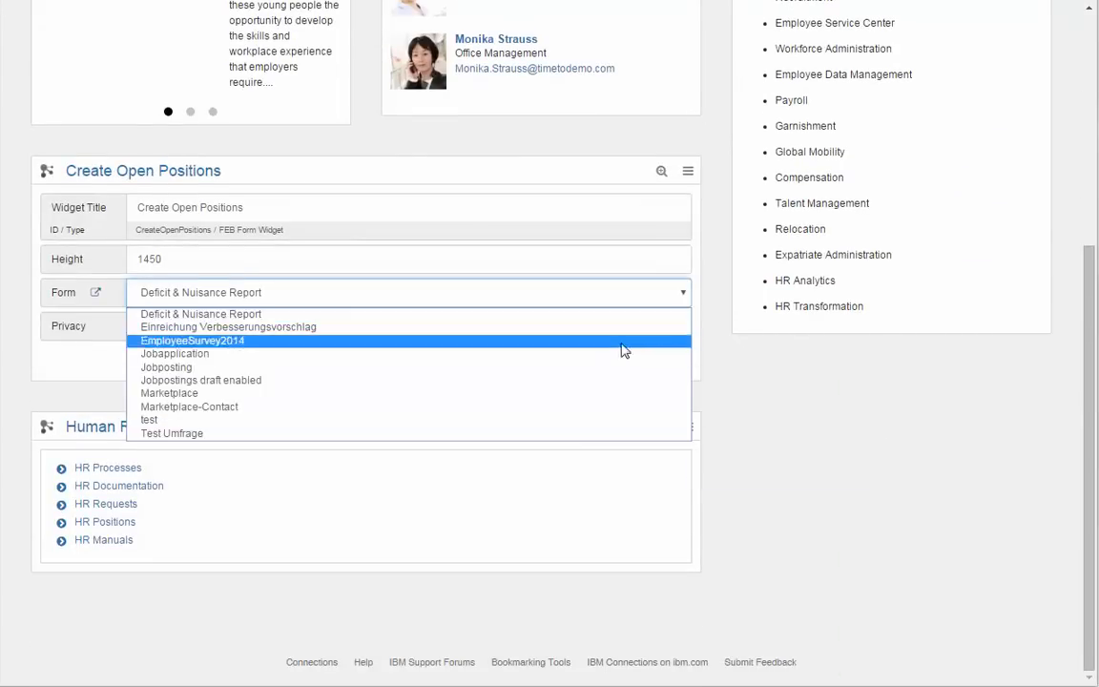
left_click(166, 366)
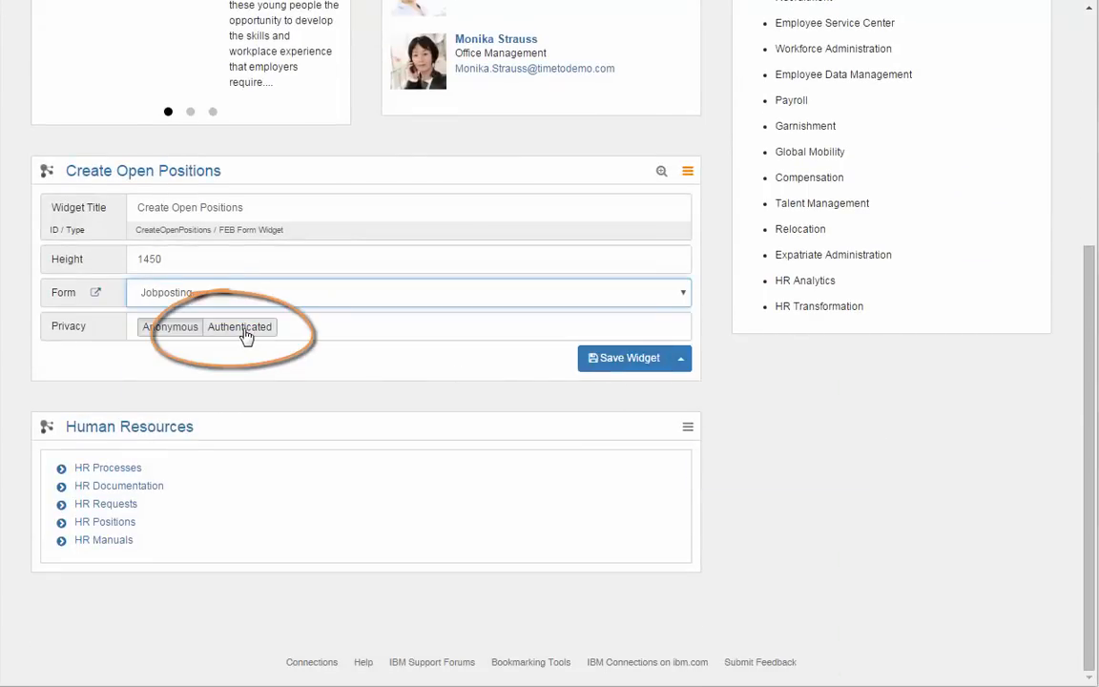
left_click(240, 327)
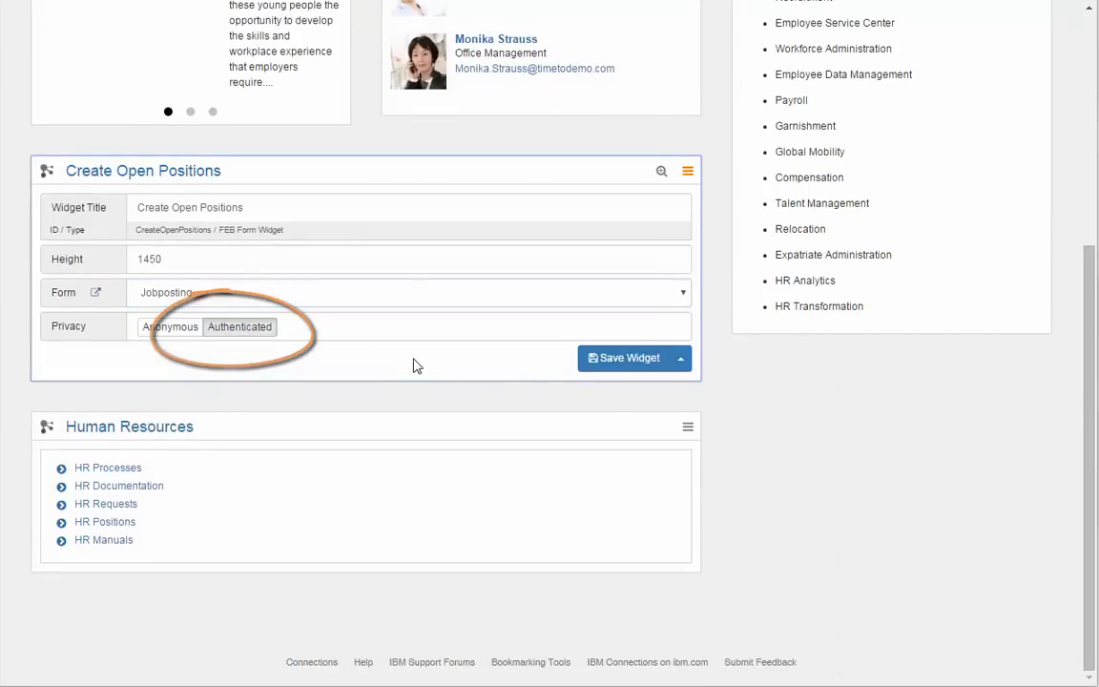
left_click(622, 358)
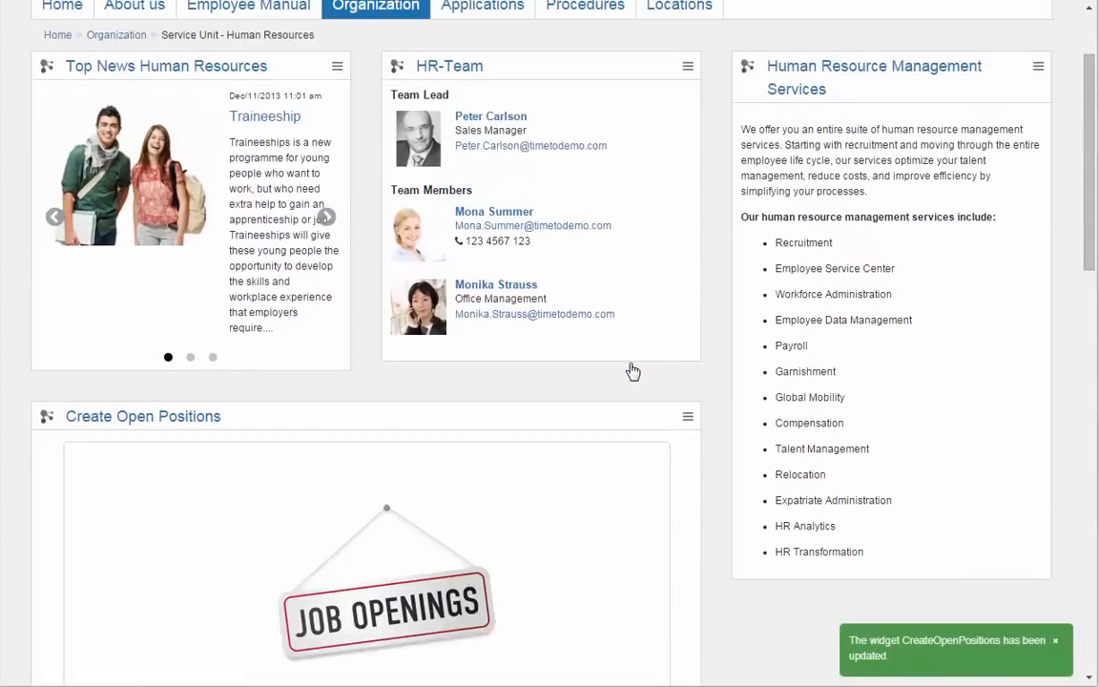
- Scroll down through the rendered Jobposting form to review all its sections
scroll("down", 3)
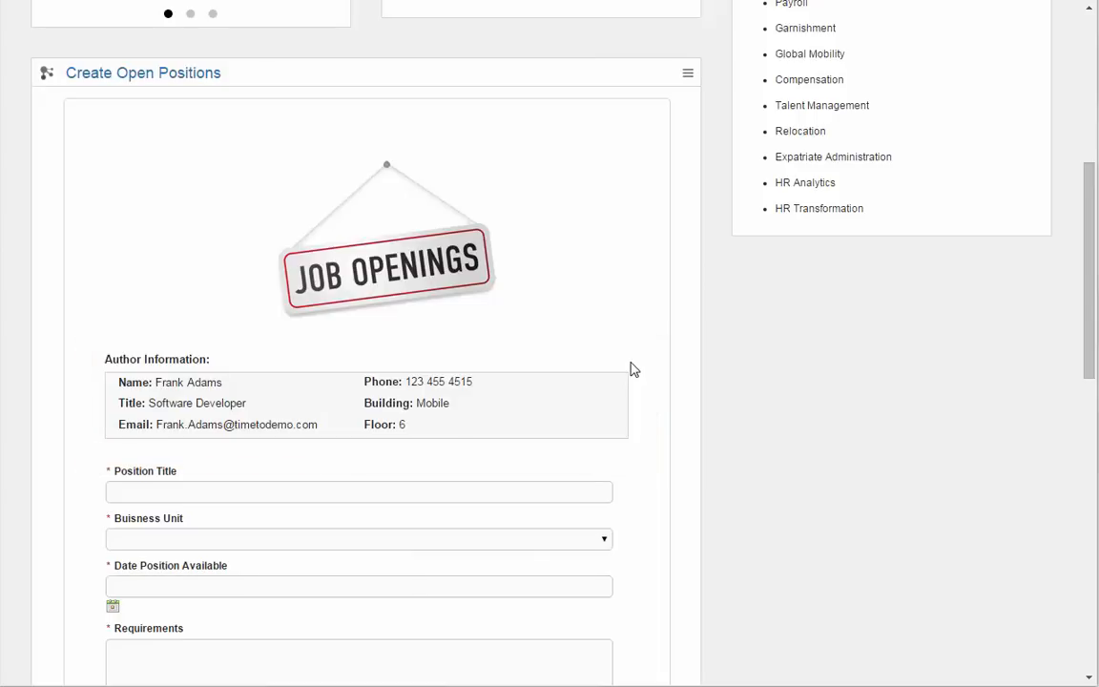
scroll("down", 3)
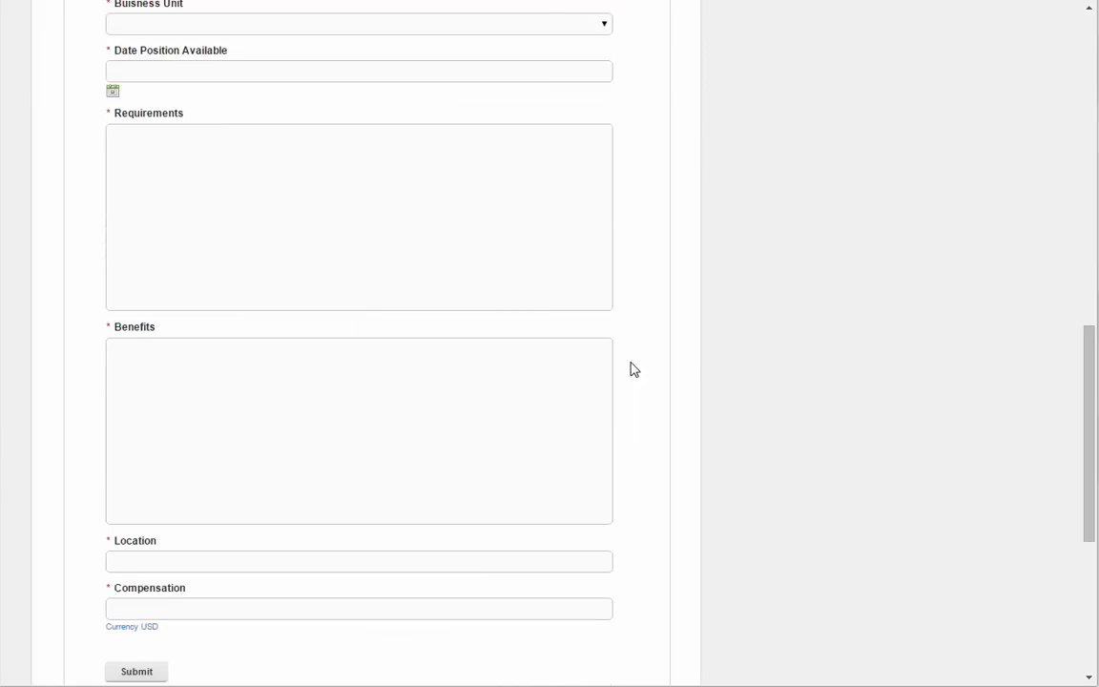
scroll("down", 3)
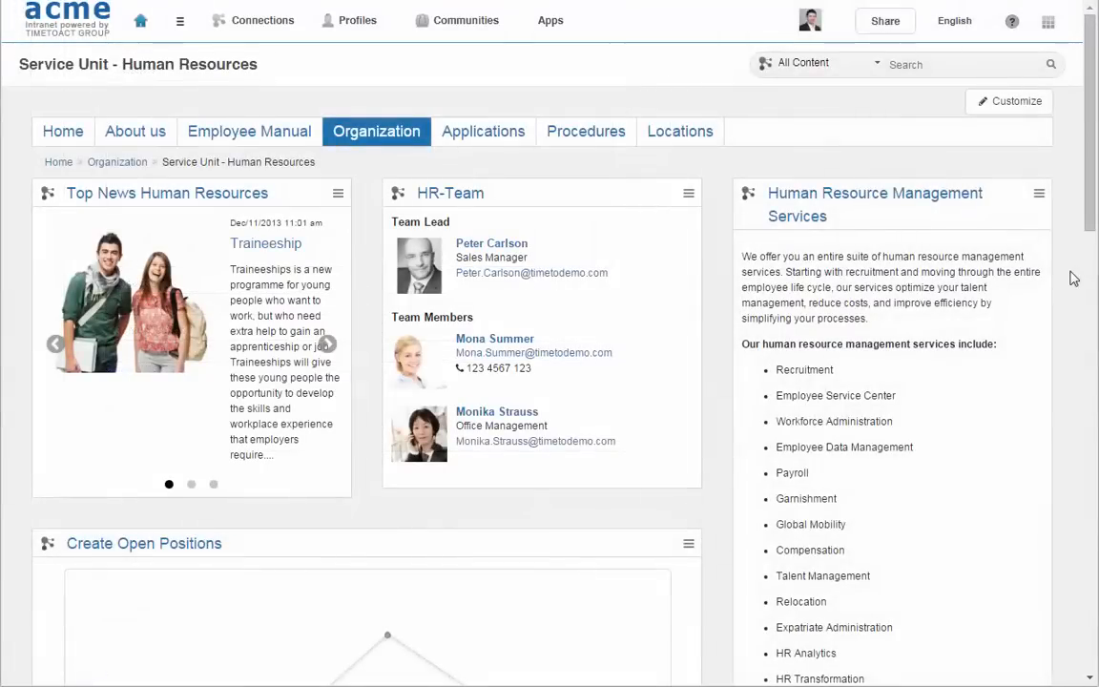
mouse_move(1071, 172)
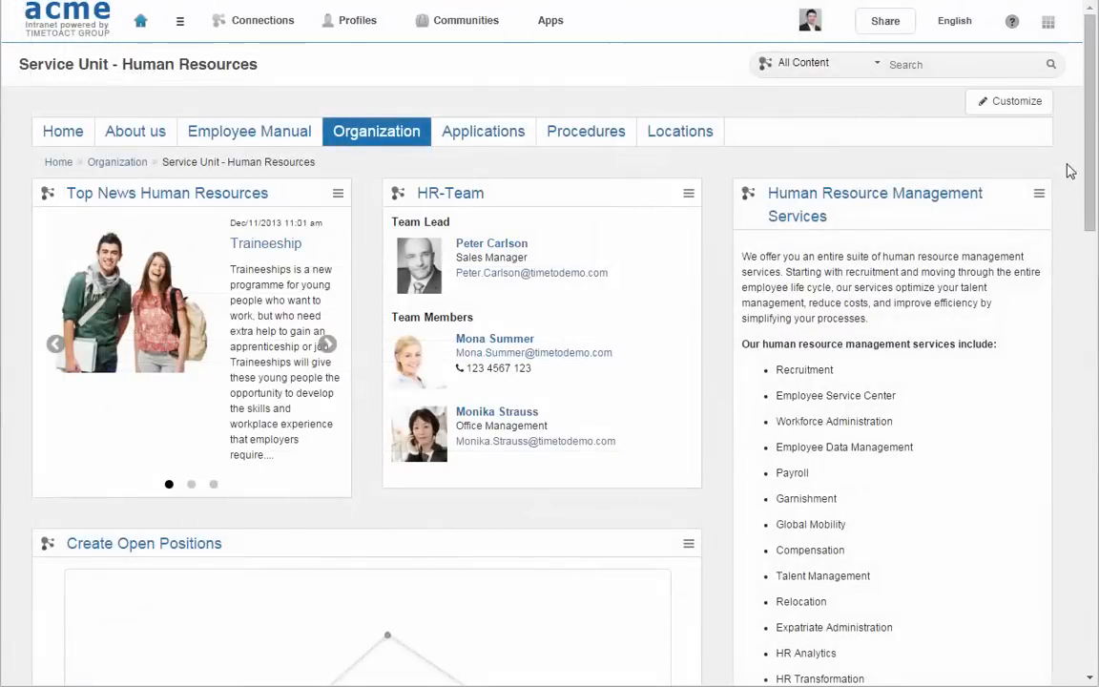
- Create a FEB Data widget with ID OpenPositions on the Human Resources page
left_click(1007, 101)
type("OpenPositions")
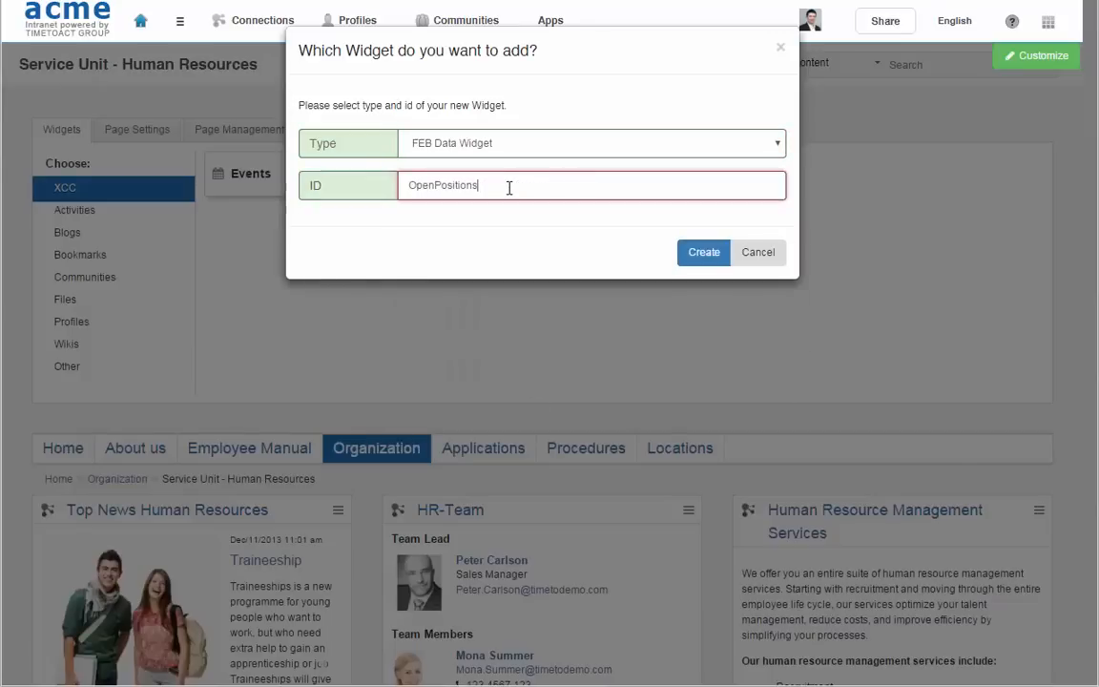
left_click(702, 252)
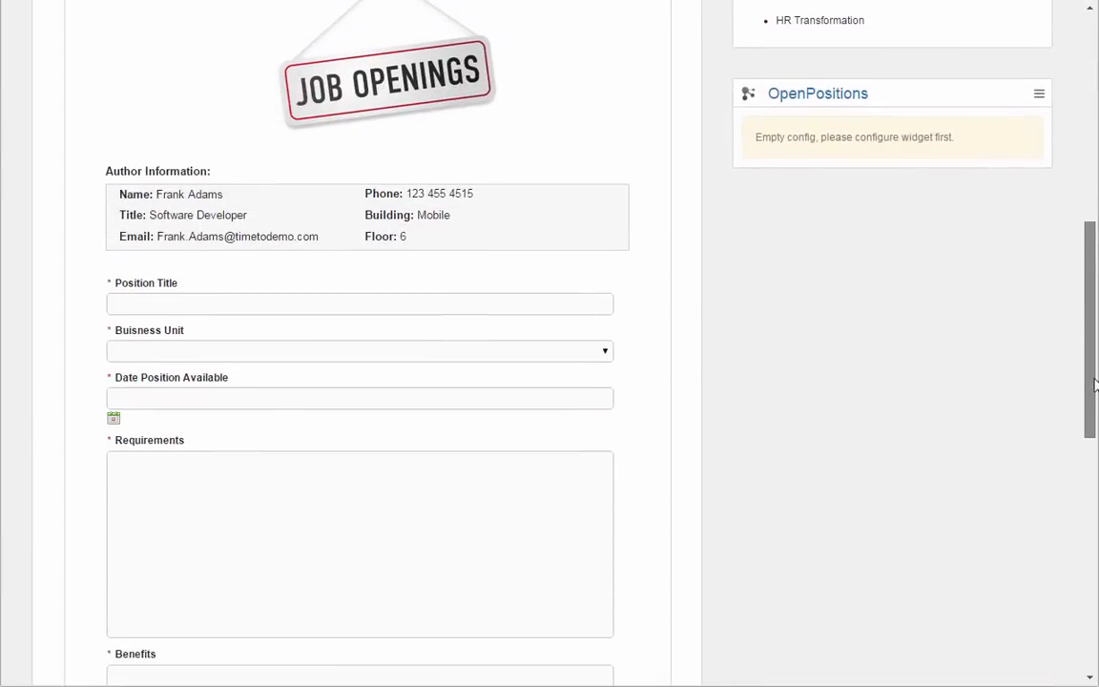
- Point the widget at the Jobposting form with Business Unit as the headline field
left_click(1038, 86)
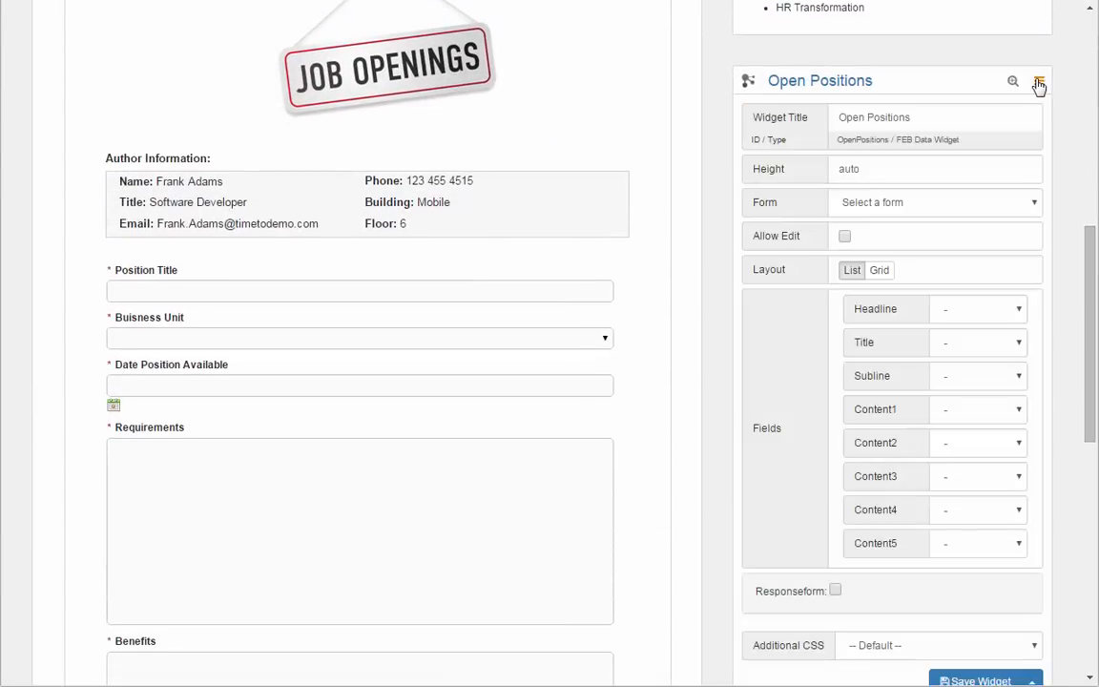
left_click(935, 202)
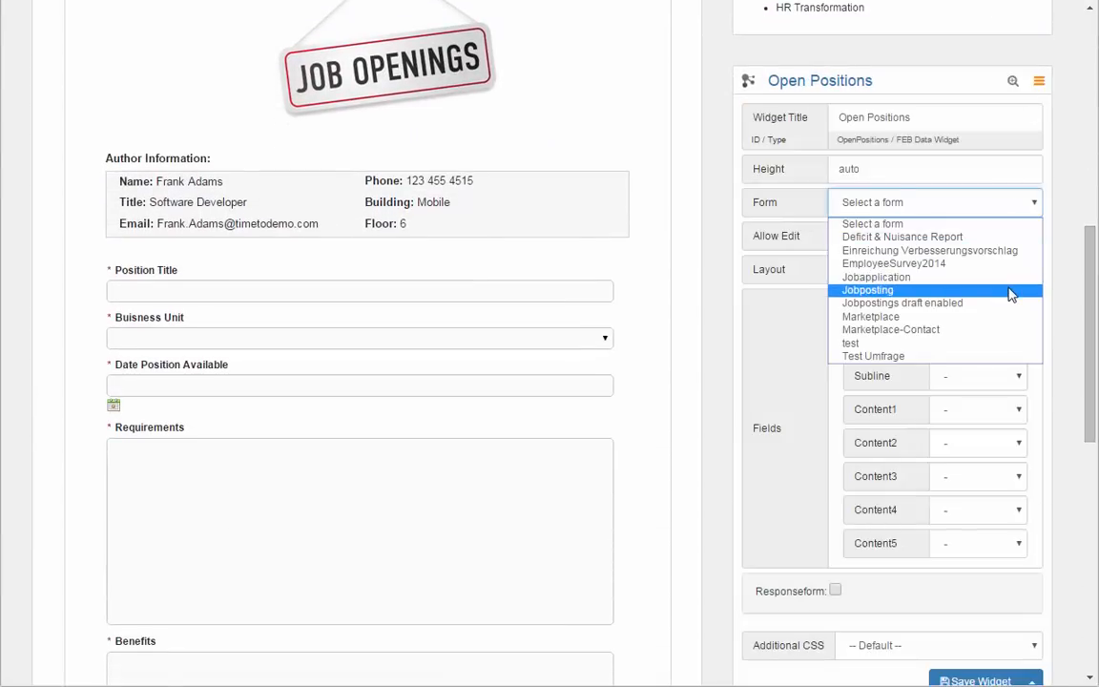
left_click(866, 290)
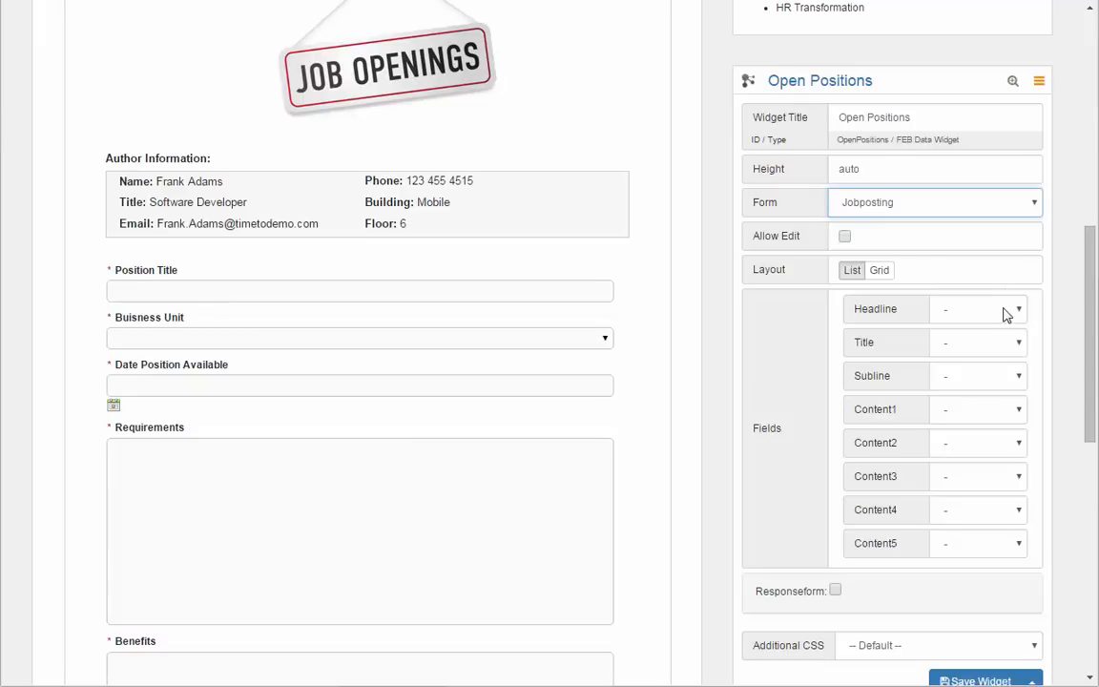
left_click(977, 309)
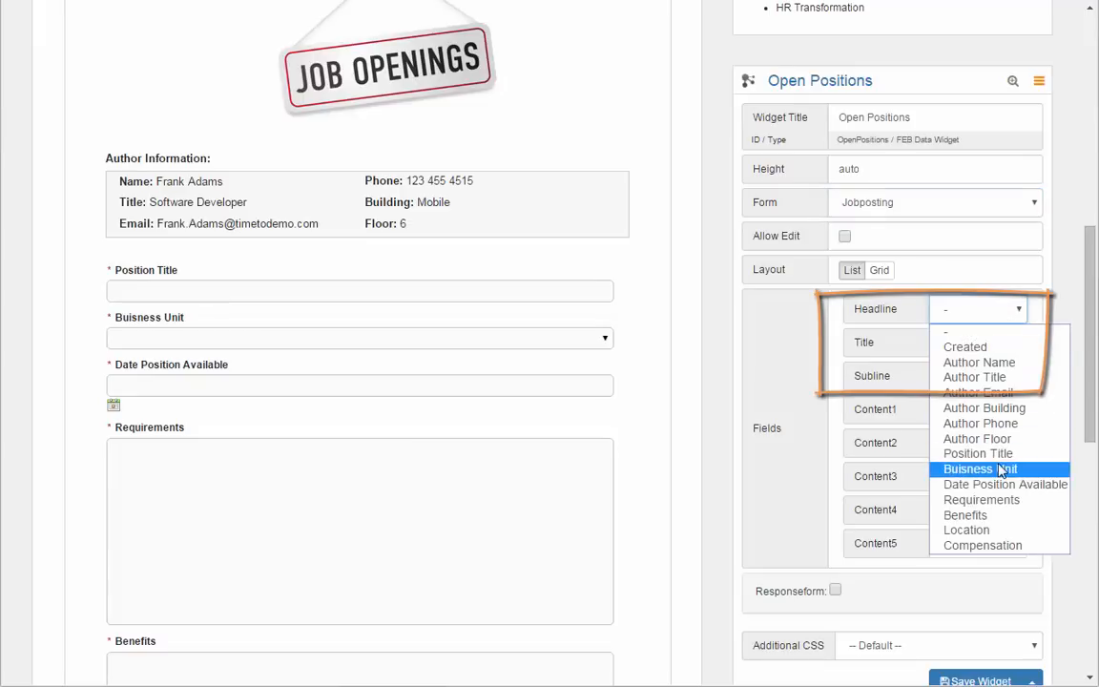
left_click(981, 469)
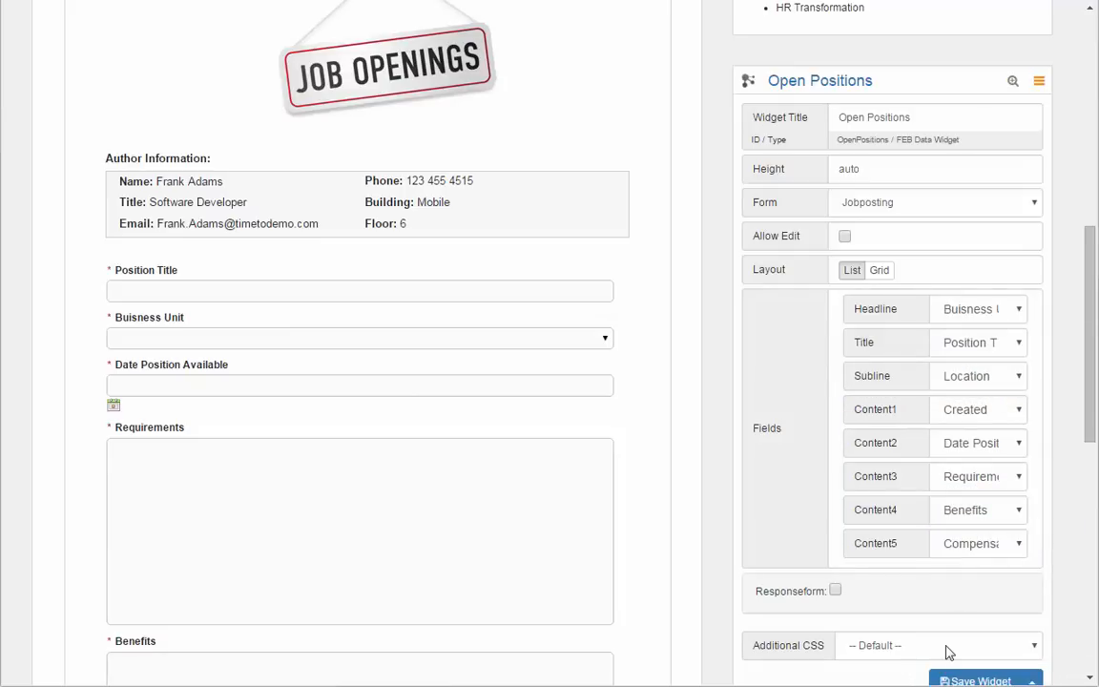
- Style the widget with the Forms.css stylesheet and save the settings
left_click(934, 645)
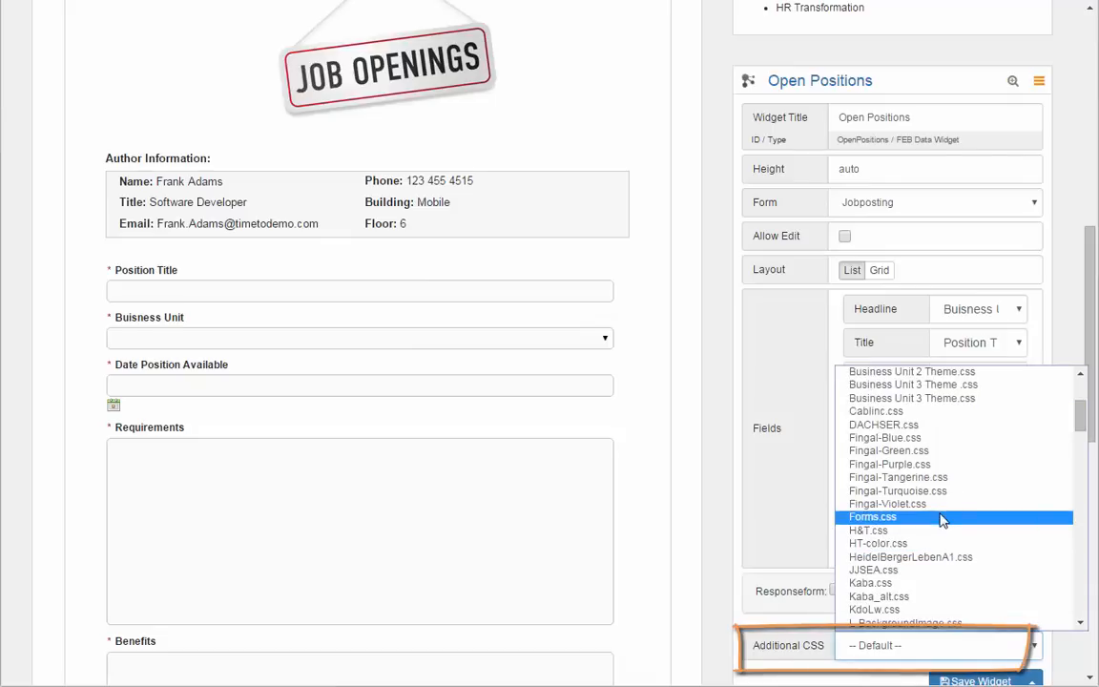
left_click(872, 515)
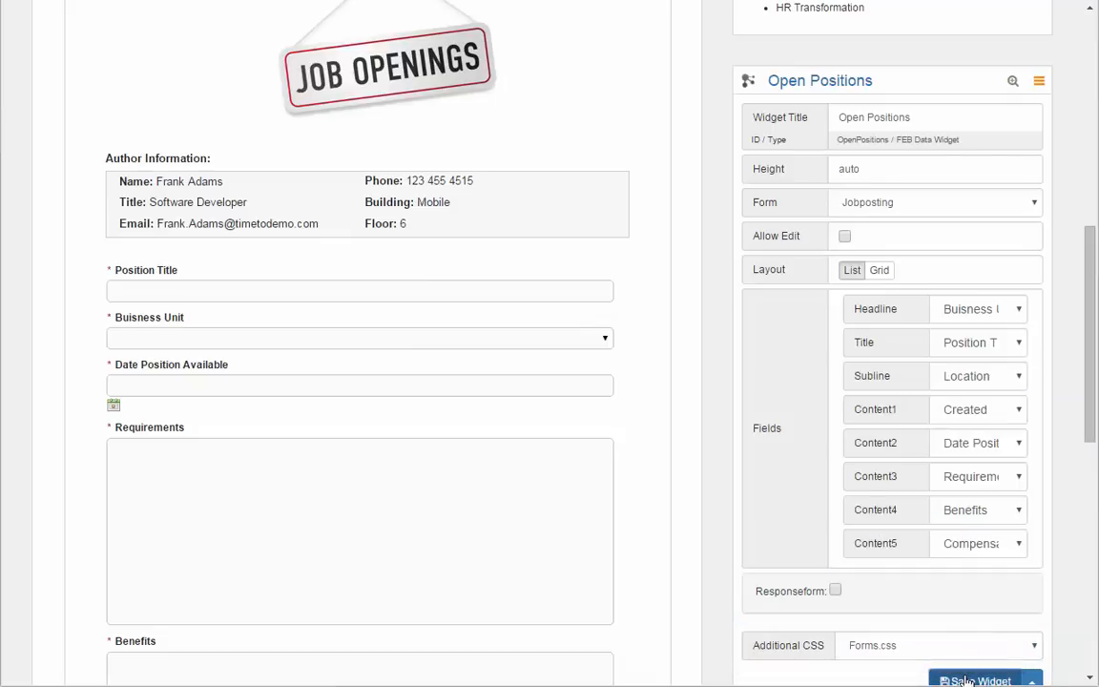
left_click(977, 679)
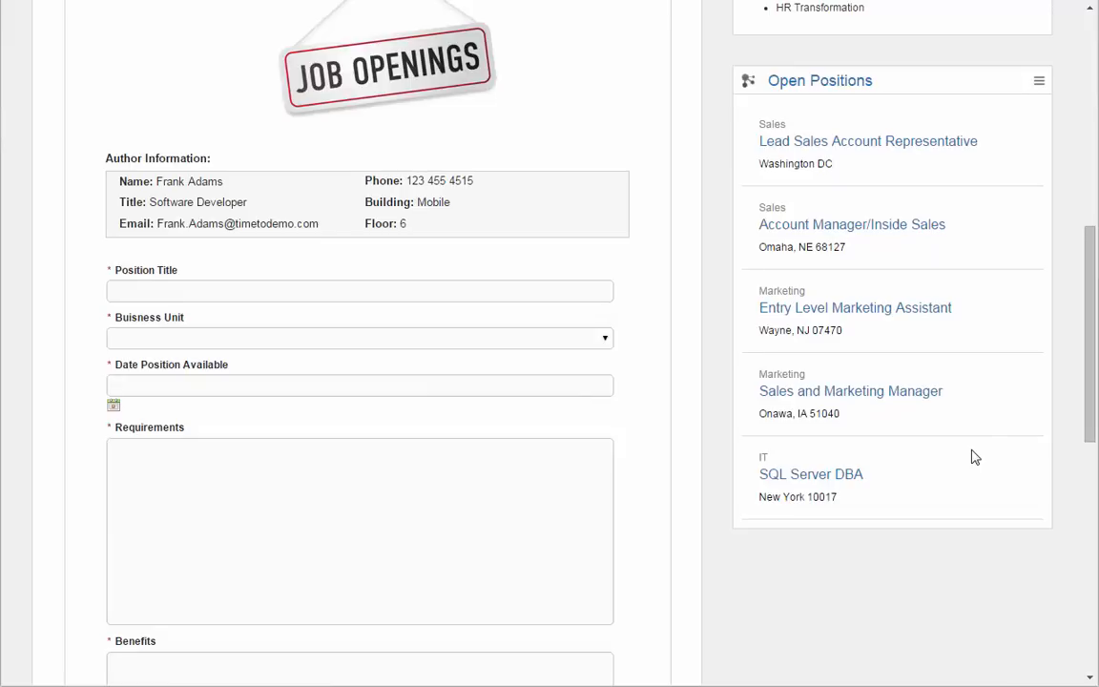
mouse_move(891, 214)
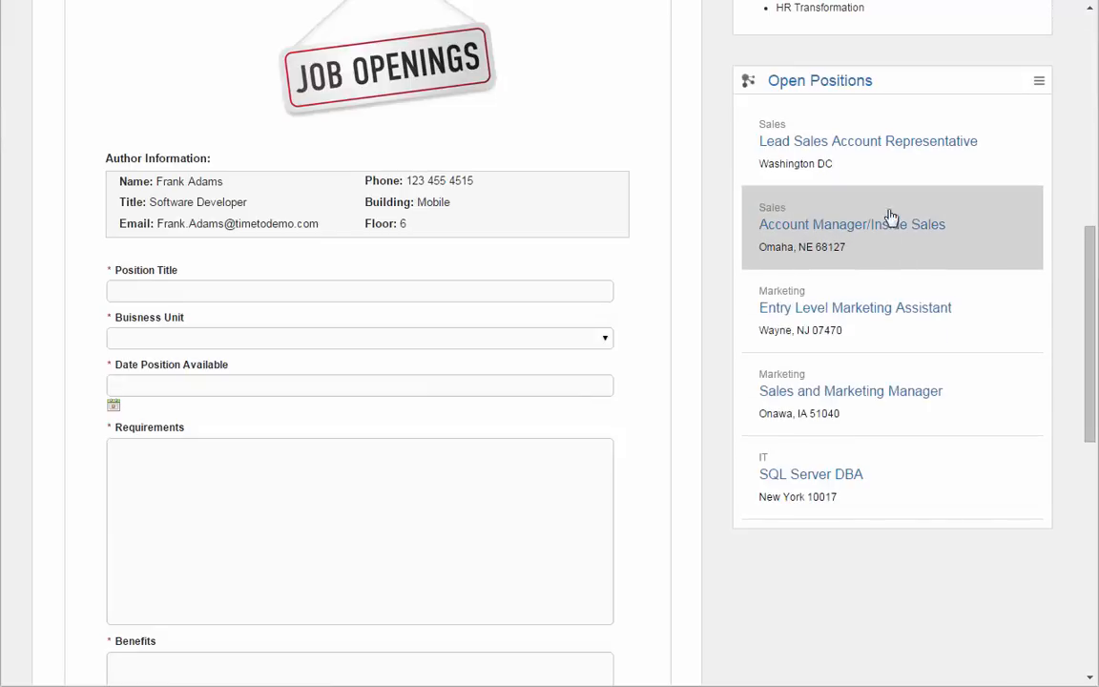
left_click(866, 142)
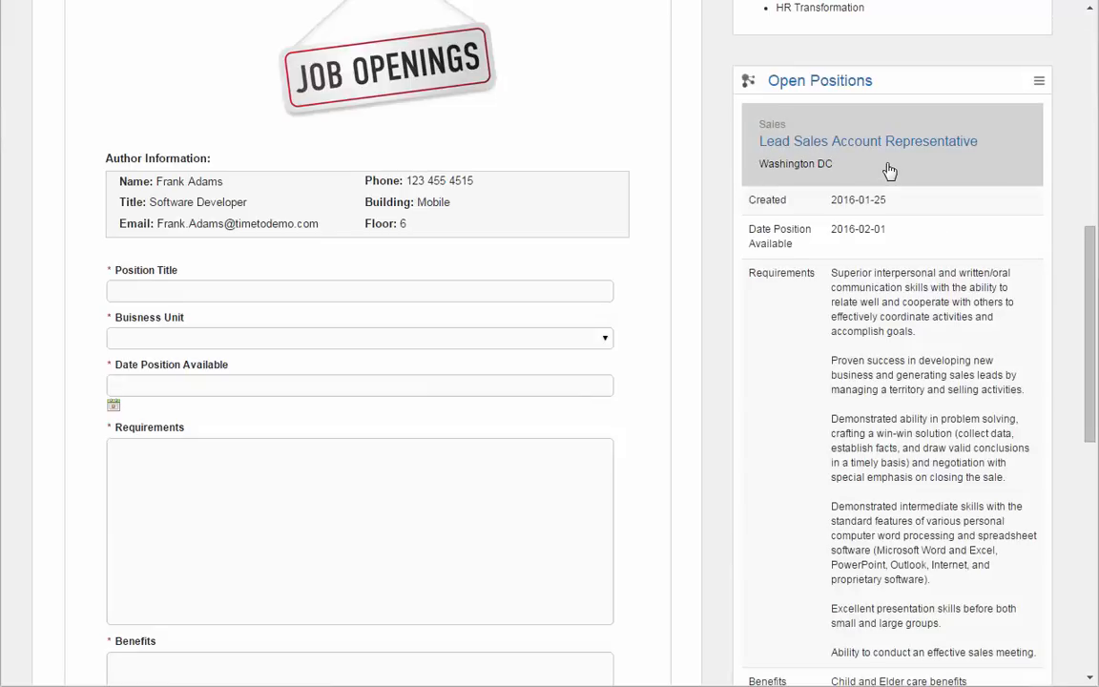
scroll("down", 3)
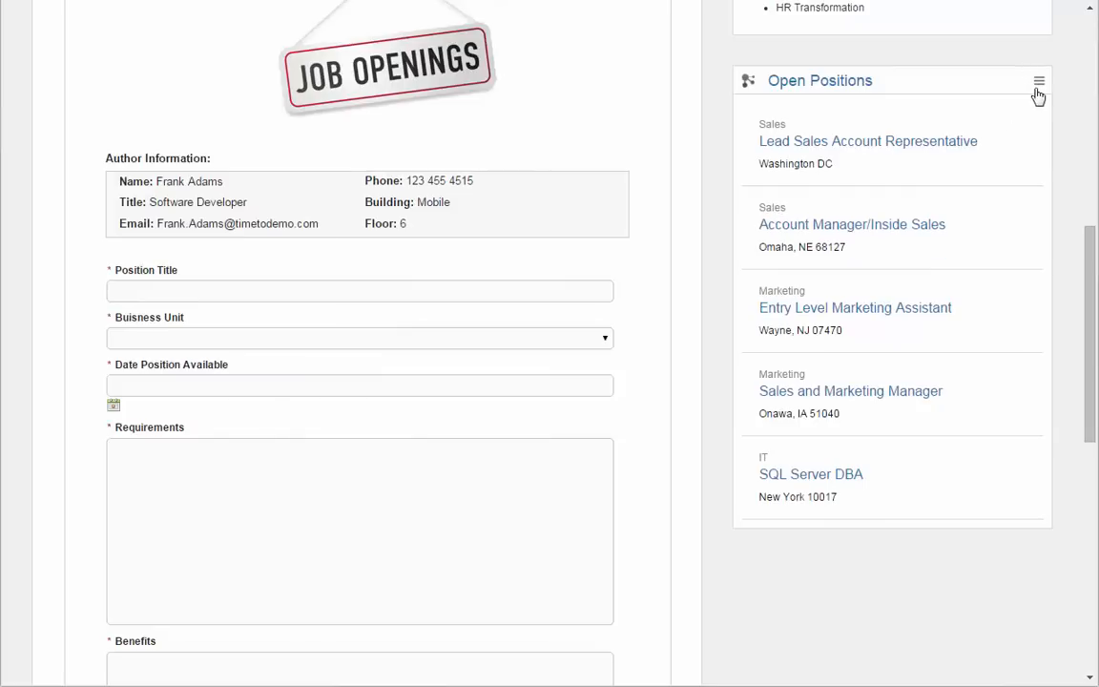
- Enable a Jobapplication response form titled 'Apply Now' for the postings and save the widget
left_click(1038, 80)
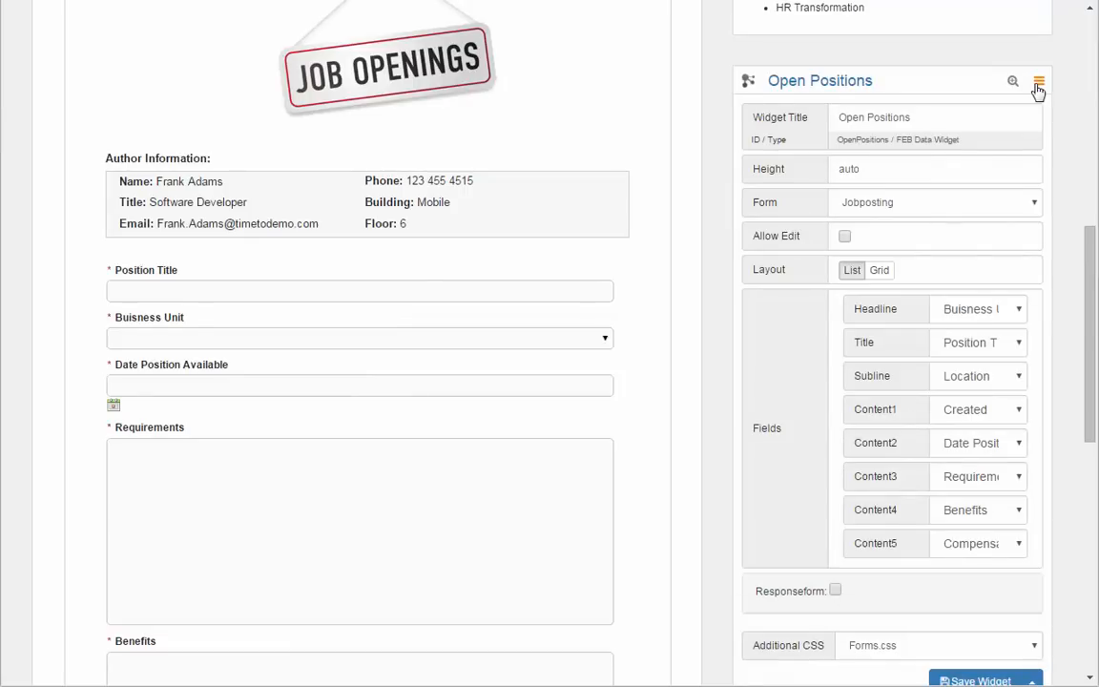
scroll("down", 3)
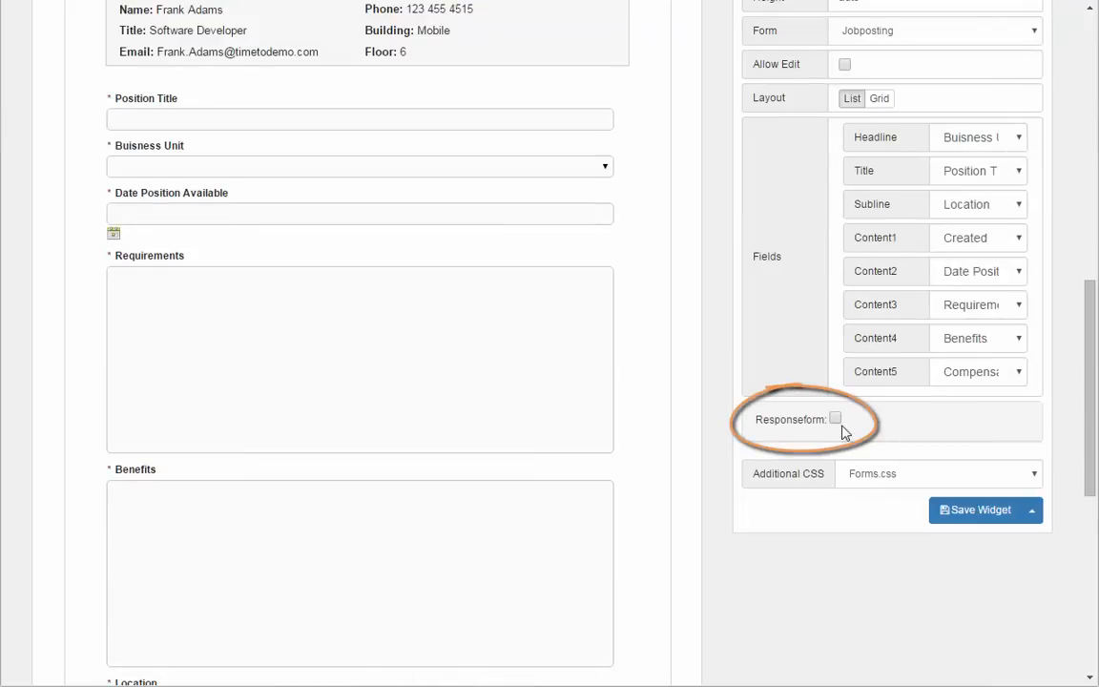
left_click(836, 418)
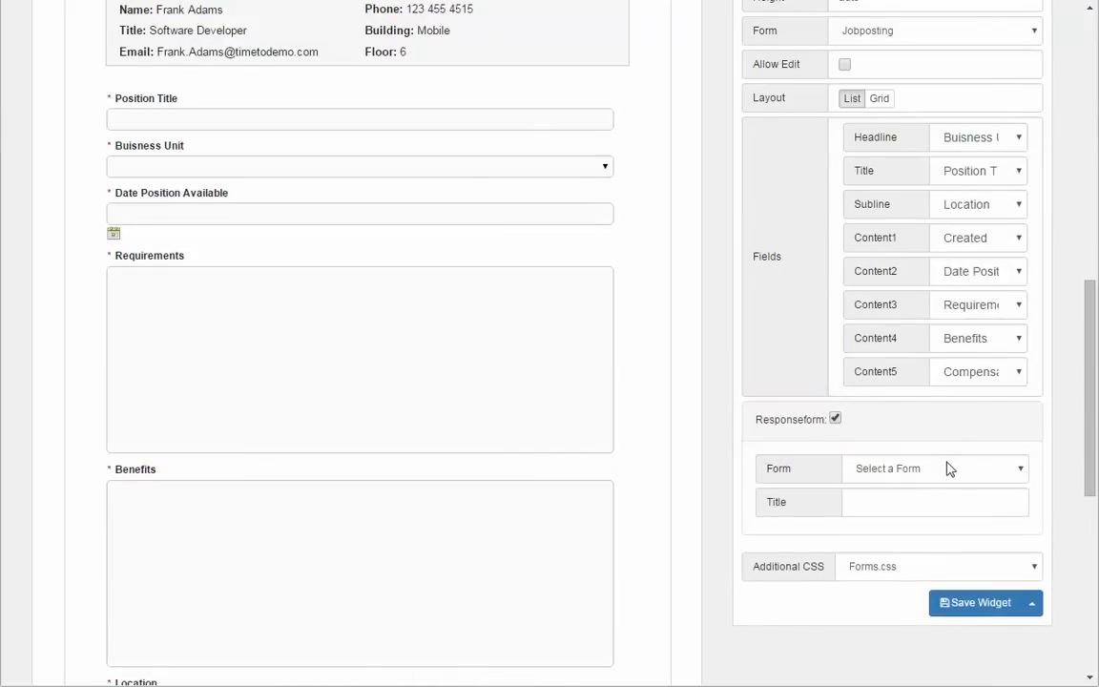
type("Appl")
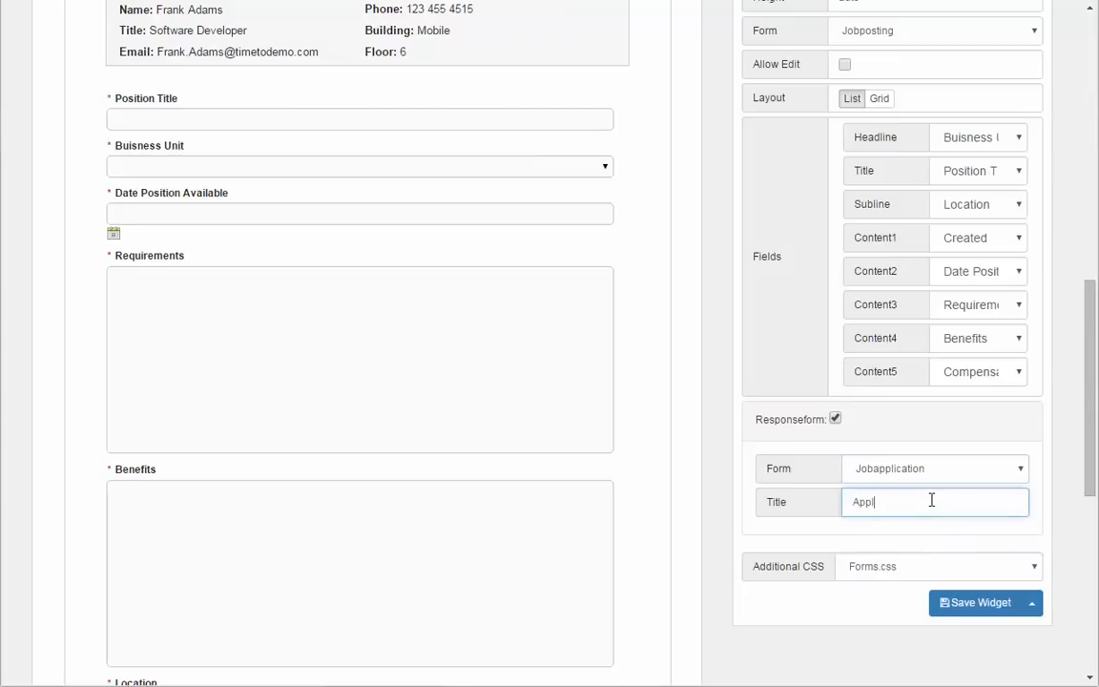
type("Apply Now")
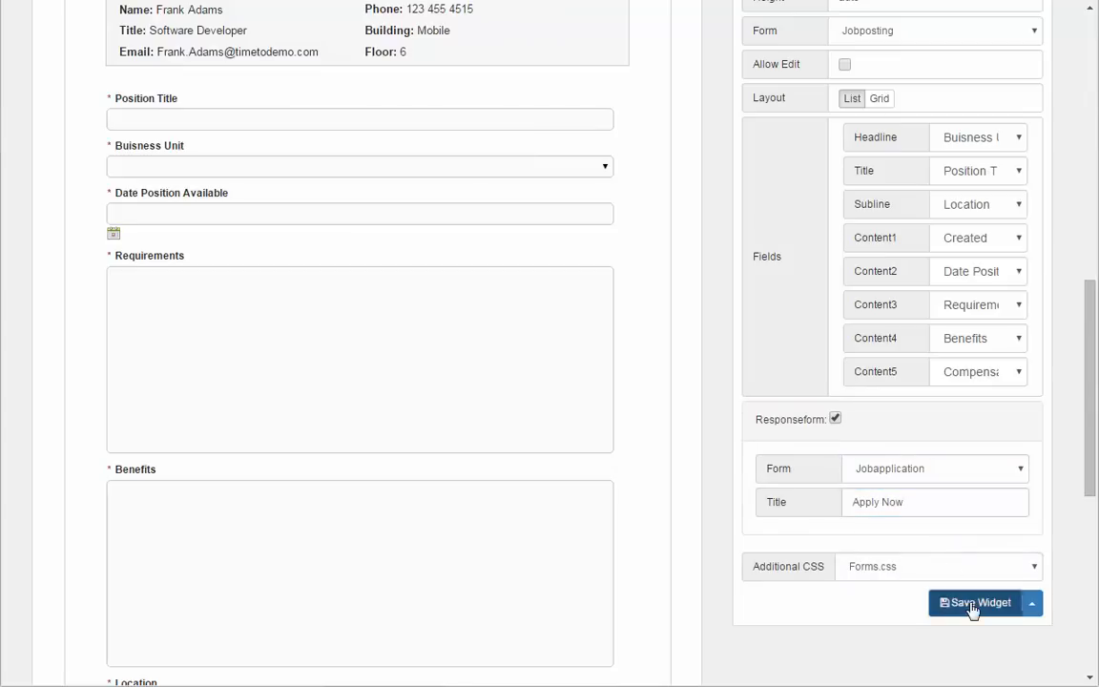
left_click(977, 602)
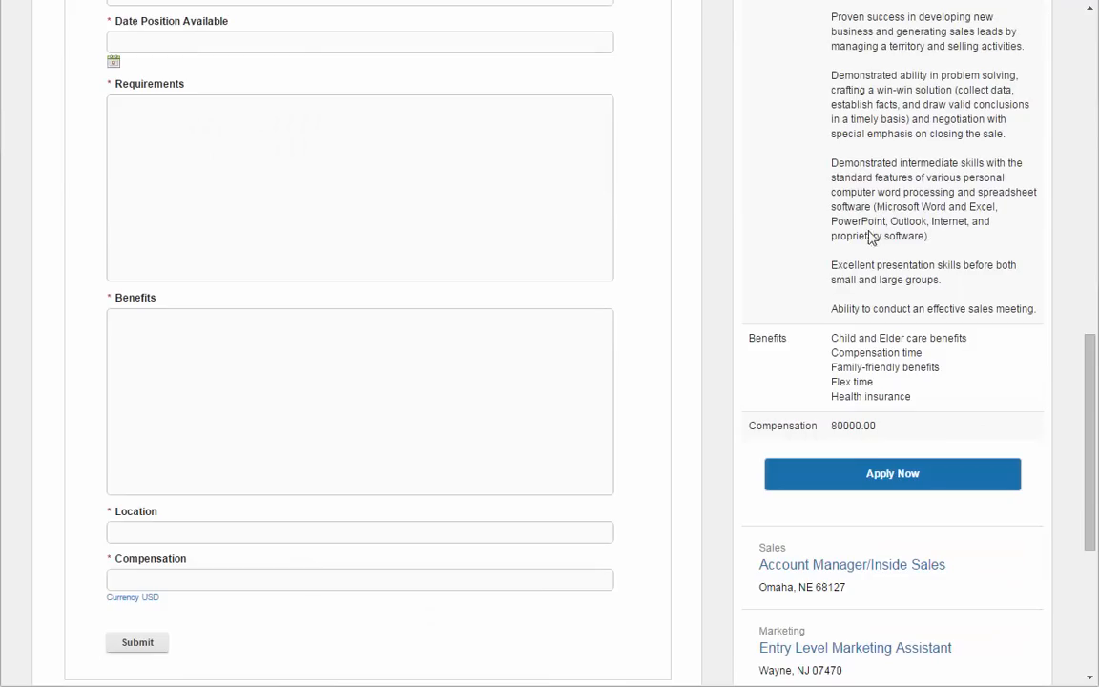
- Launch Apply Now on the Lead Sales Account Representative posting to view the application form, then close it
left_click(892, 473)
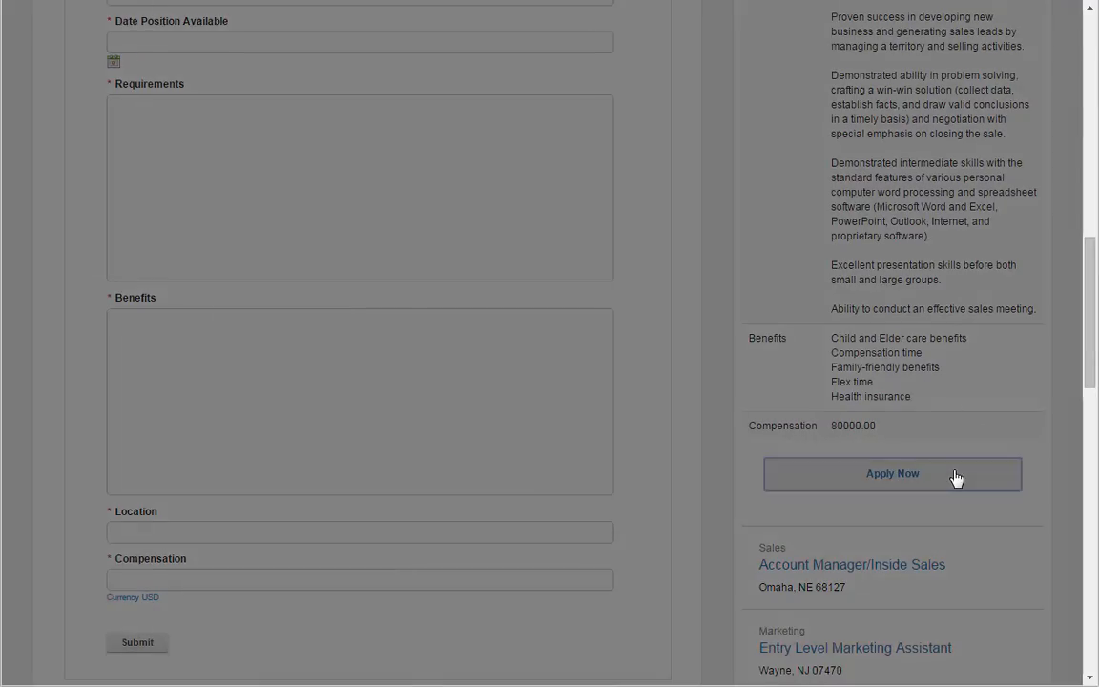
left_click(893, 473)
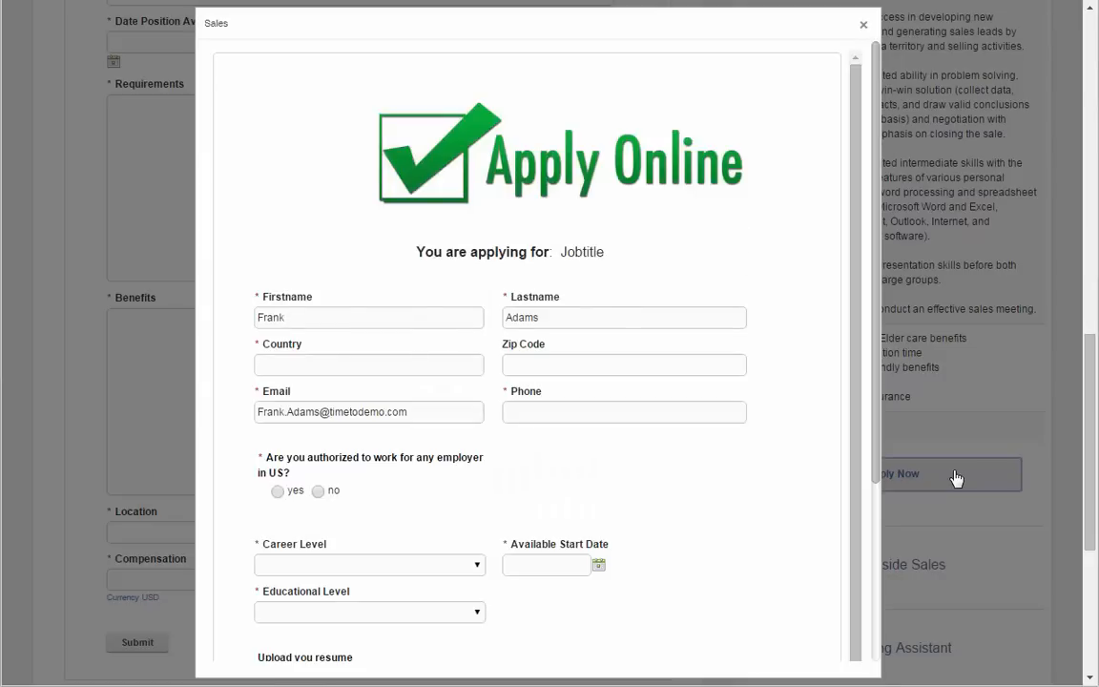
left_click(862, 23)
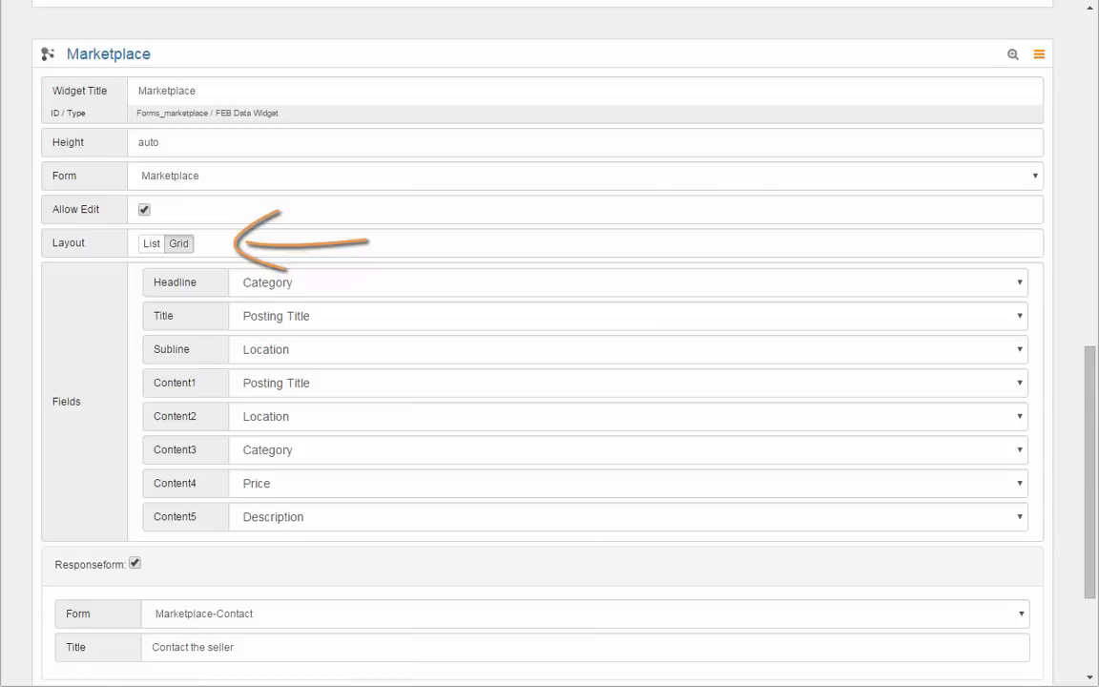
- View the Espresso Machine listing's Contact the seller form in the Marketplace grid, then close it
scroll("down", 3)
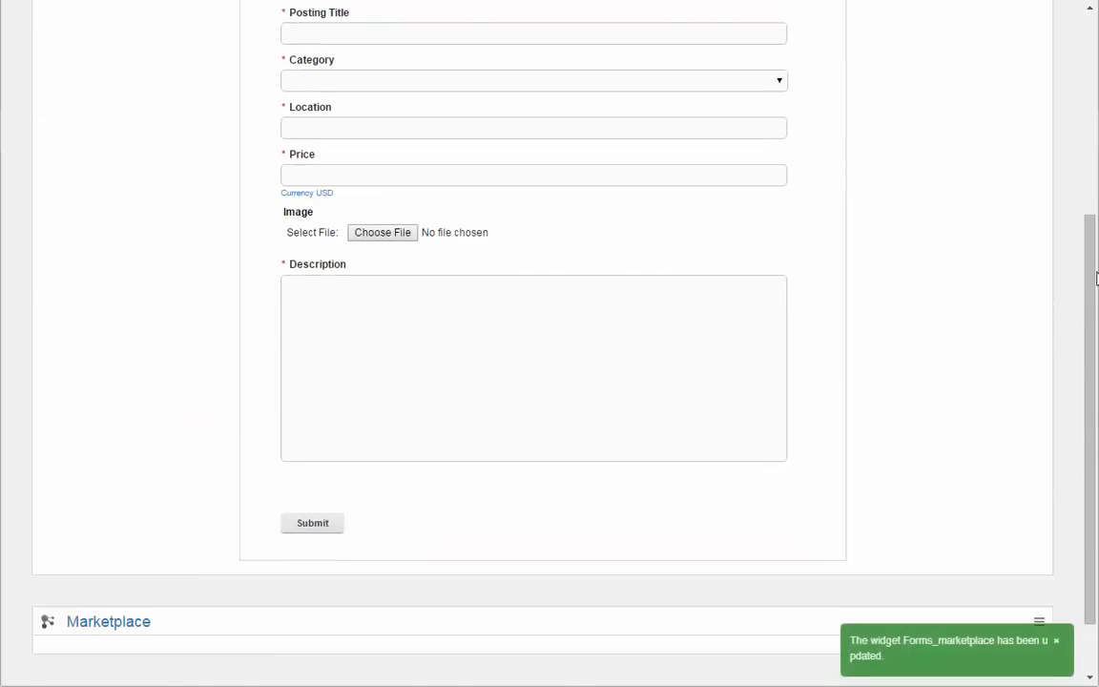
scroll("down", 3)
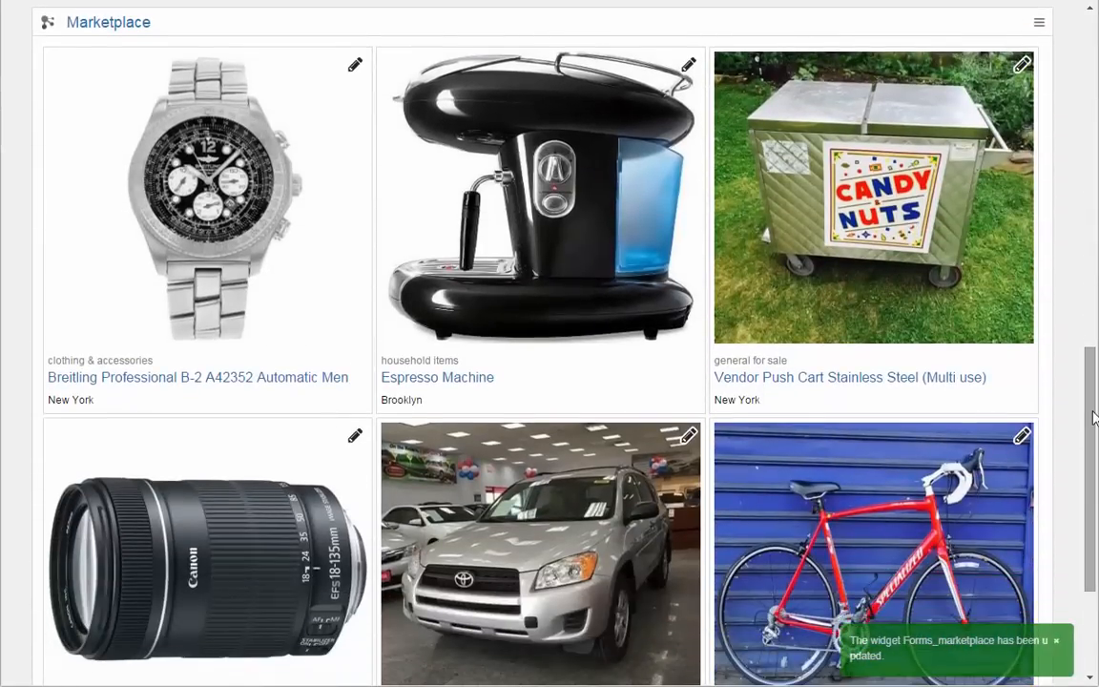
left_click(538, 197)
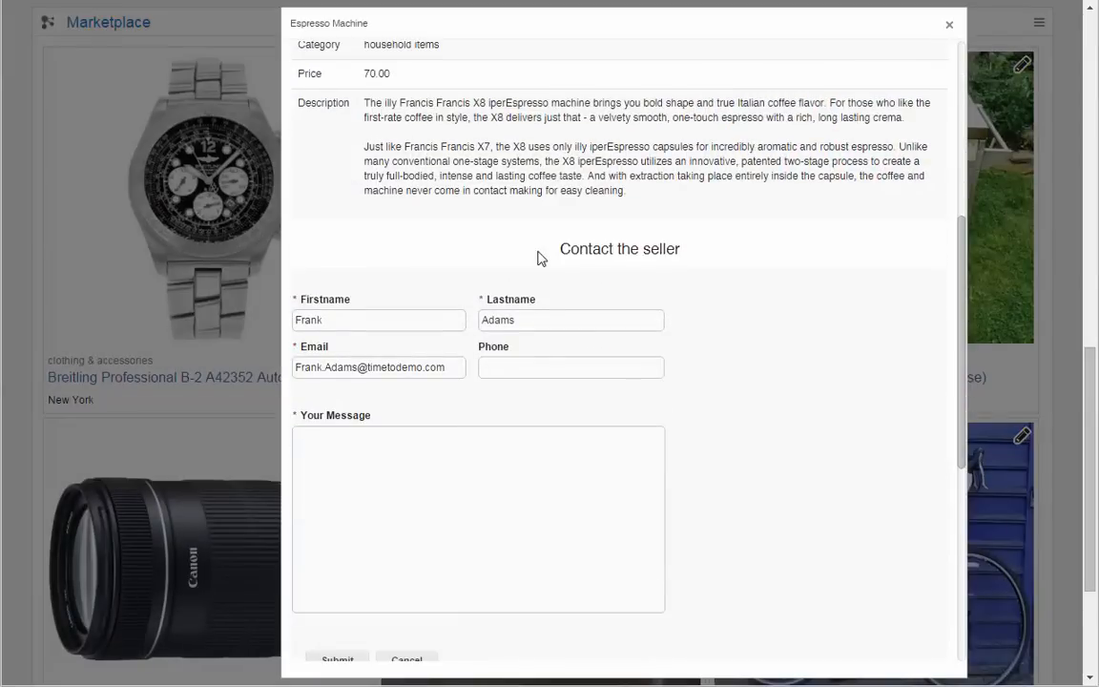
left_click(948, 23)
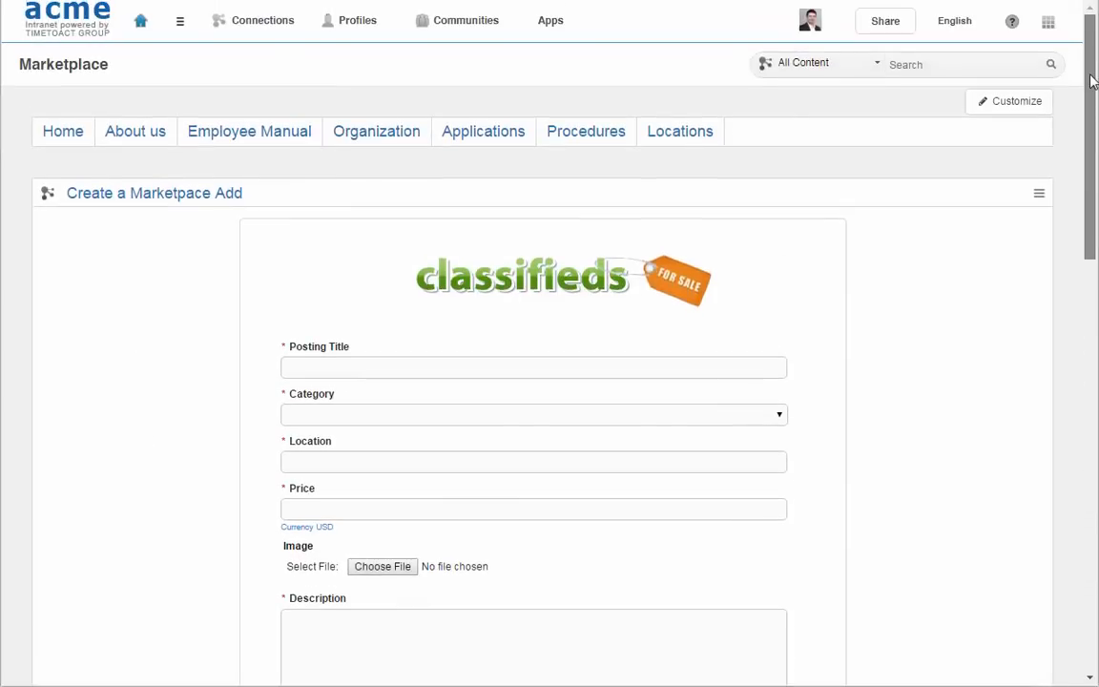
scroll("down", 3)
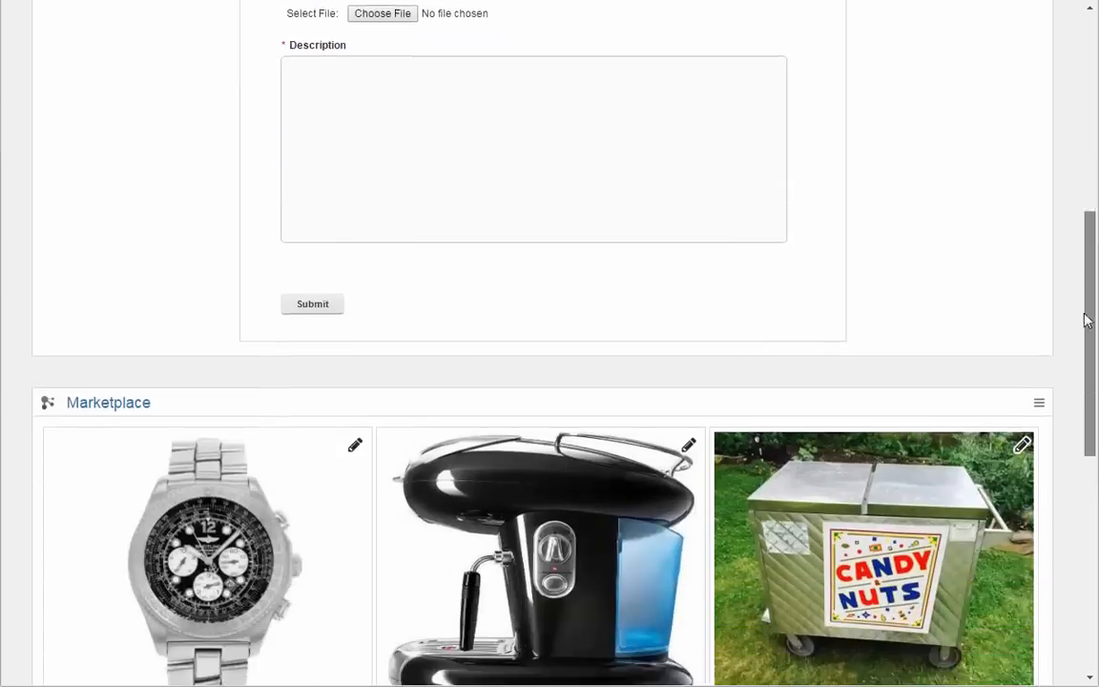
scroll("down", 3)
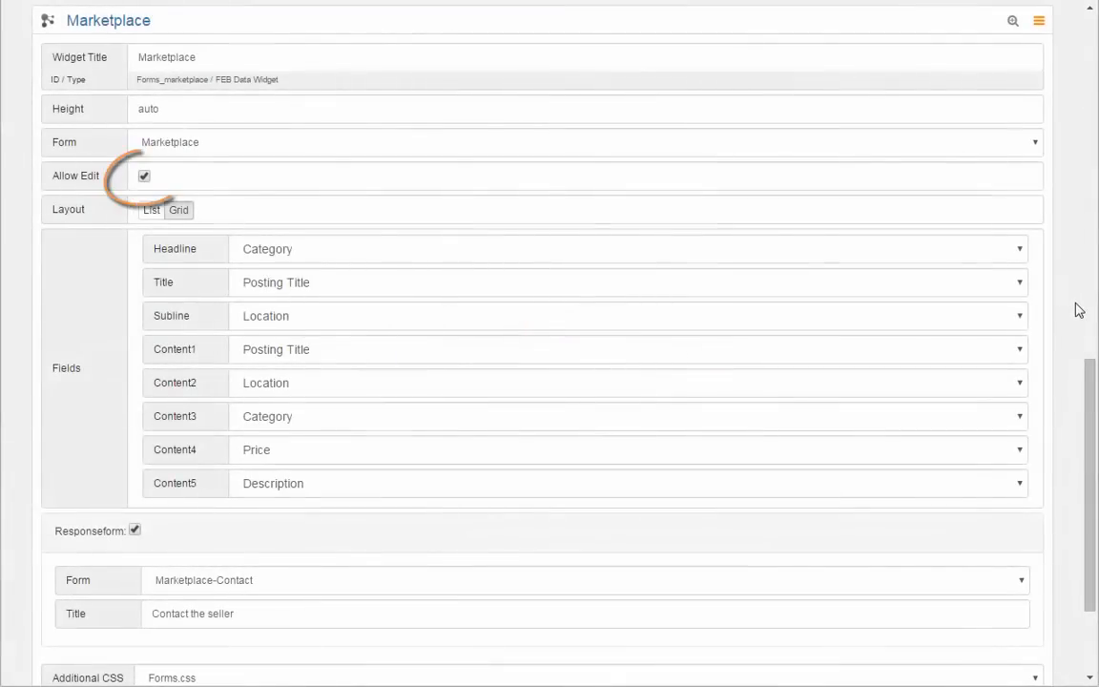
- Save the Marketplace widget settings with Allow Edit kept on
scroll("down", 3)
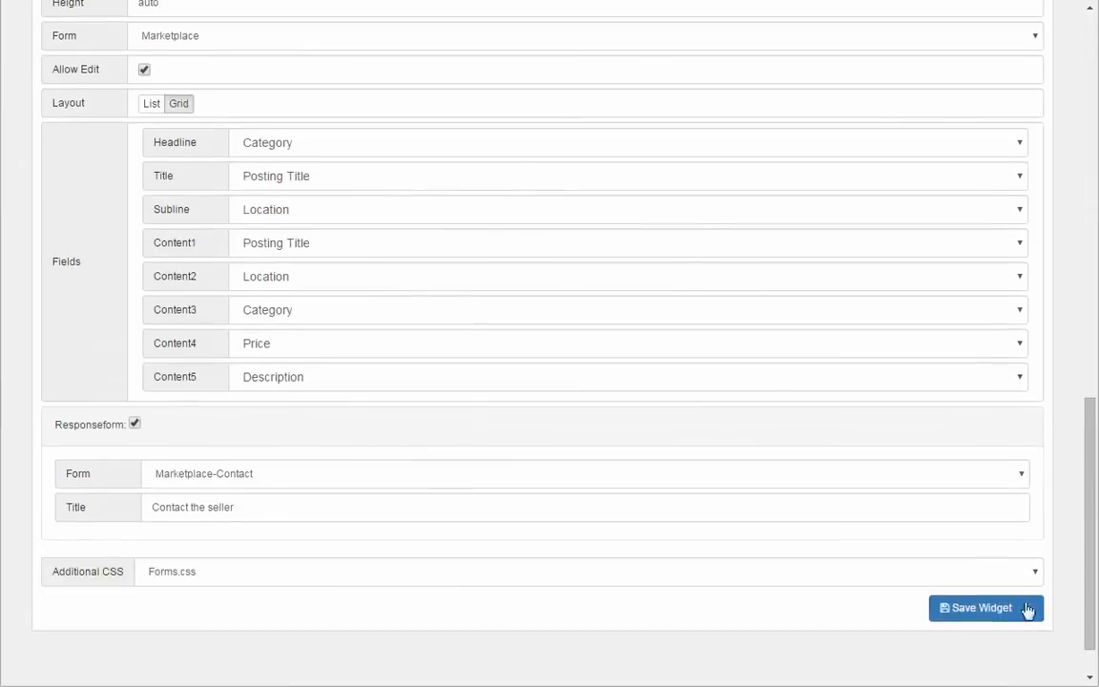
left_click(975, 607)
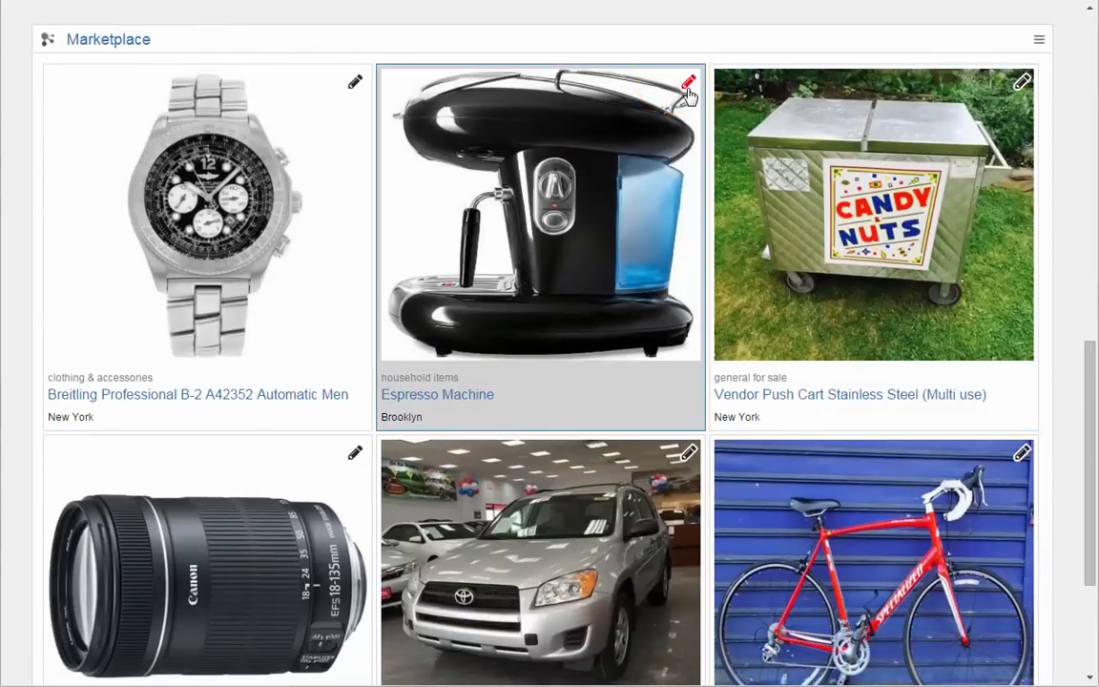
left_click(687, 82)
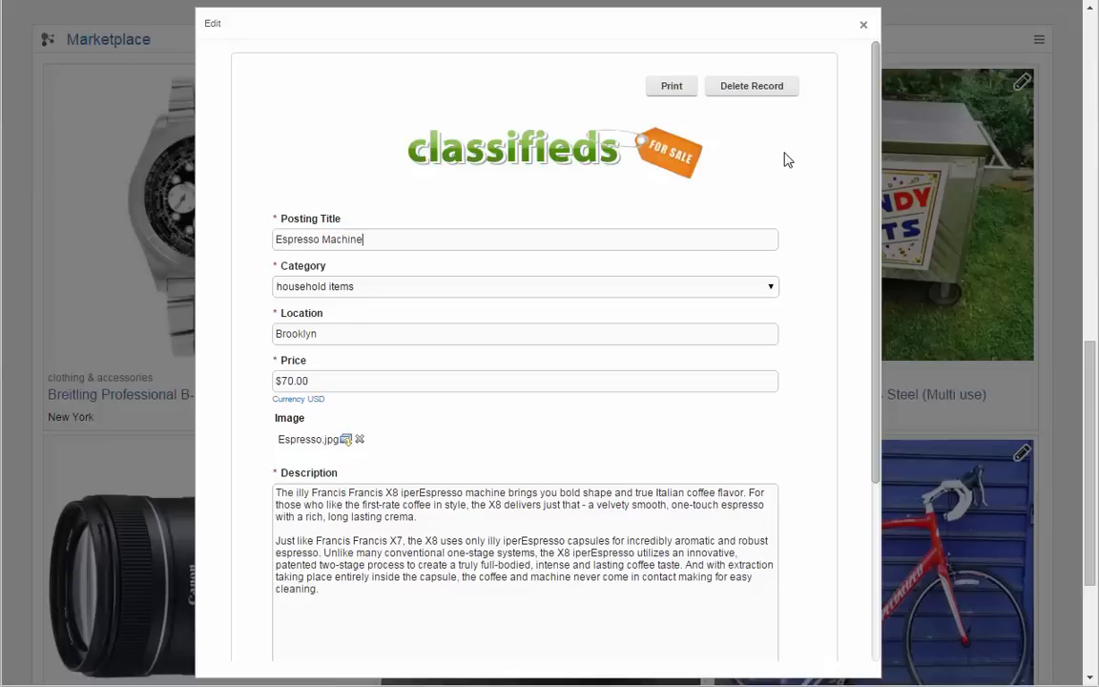
scroll("down", 3)
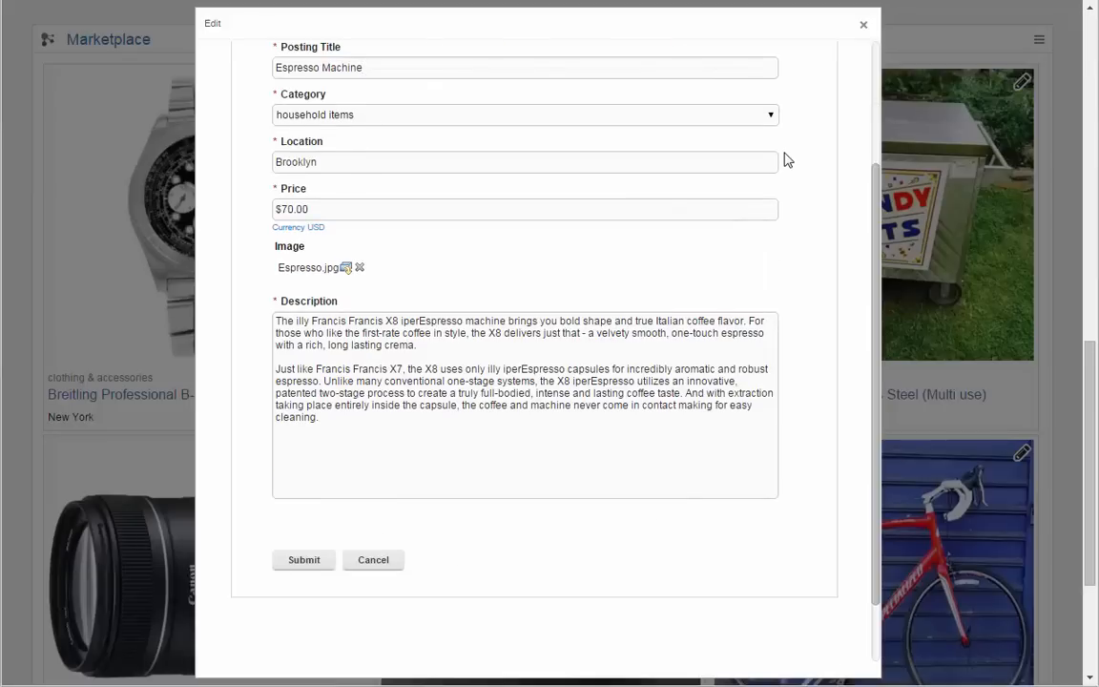
mouse_move(869, 29)
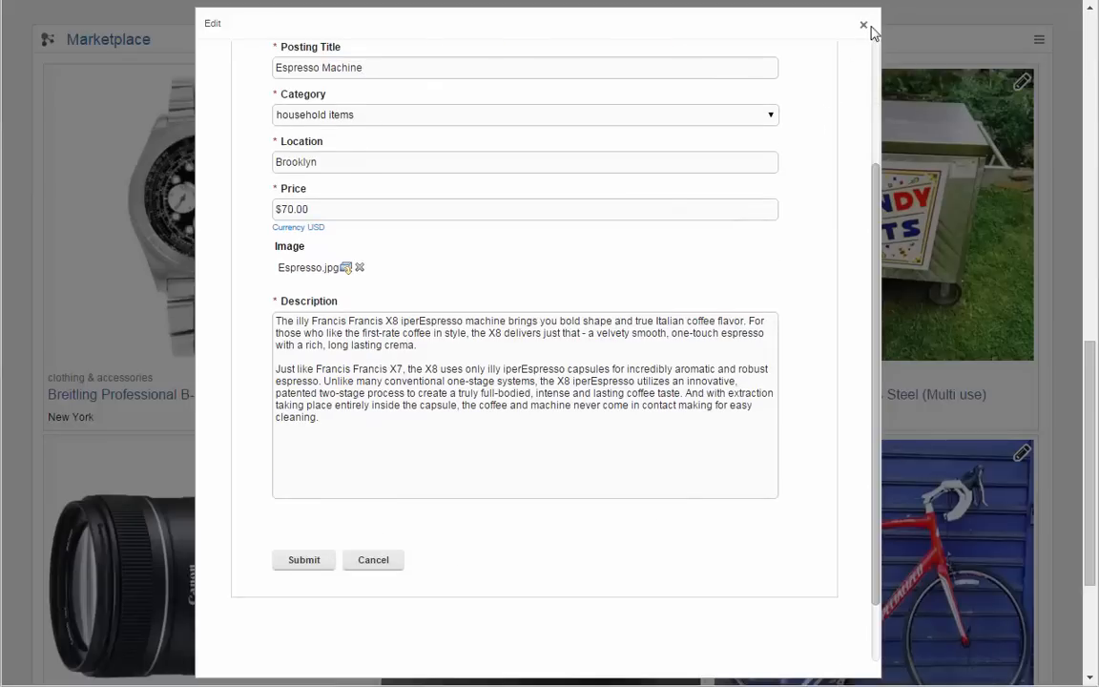
left_click(862, 23)
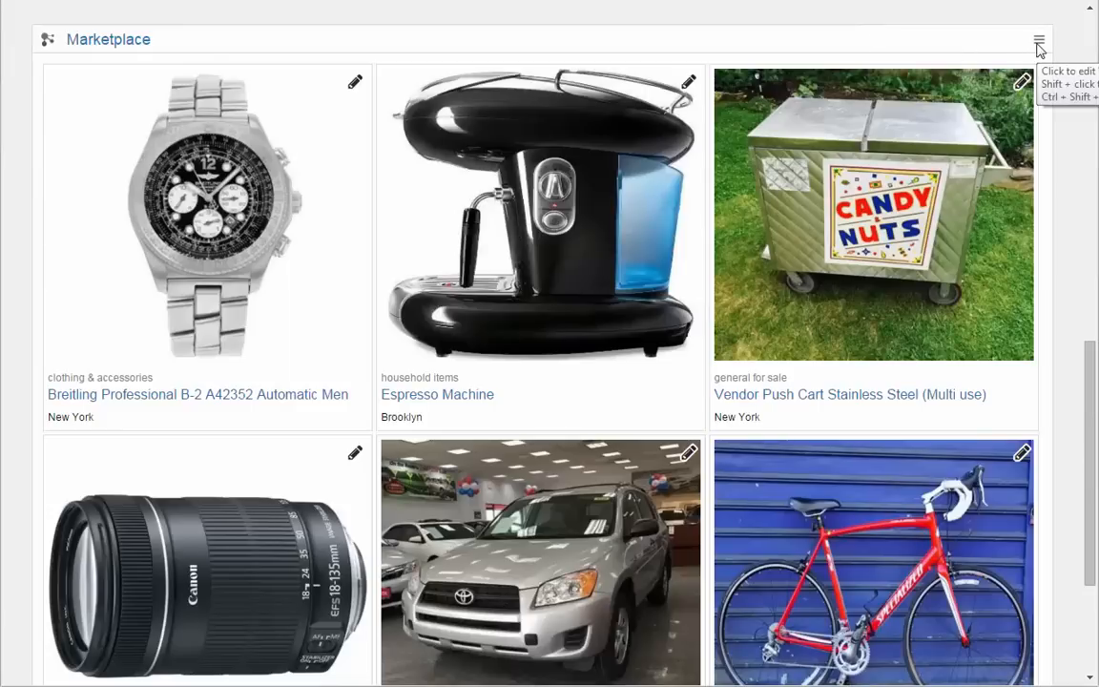